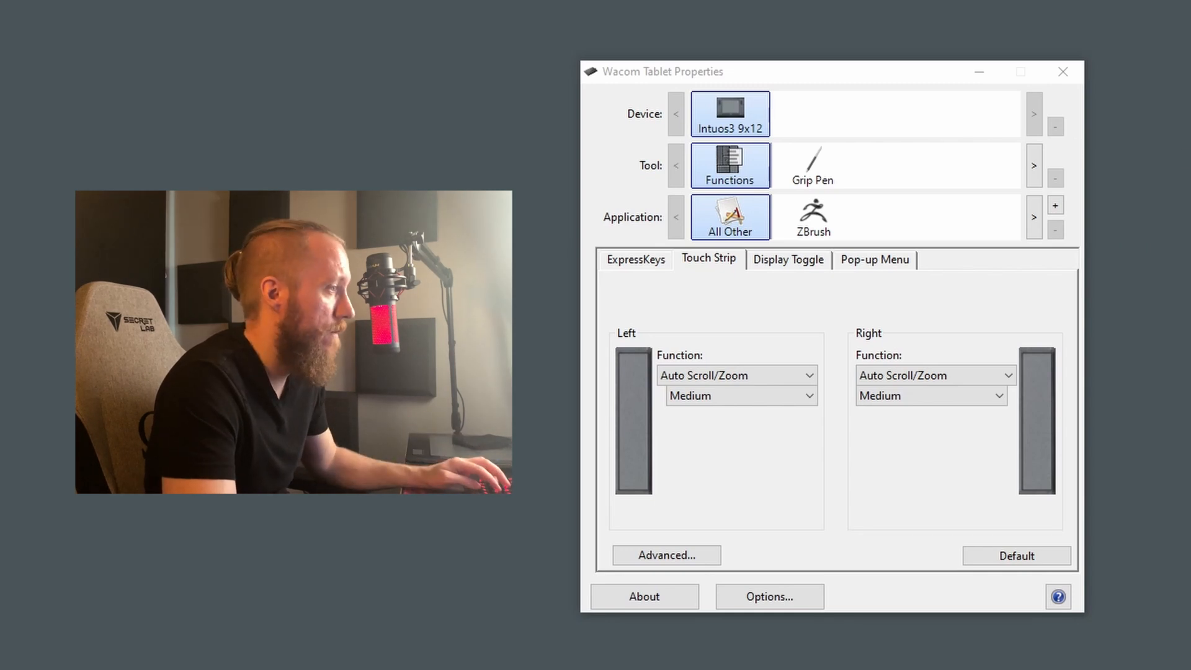
mouse_move(812, 217)
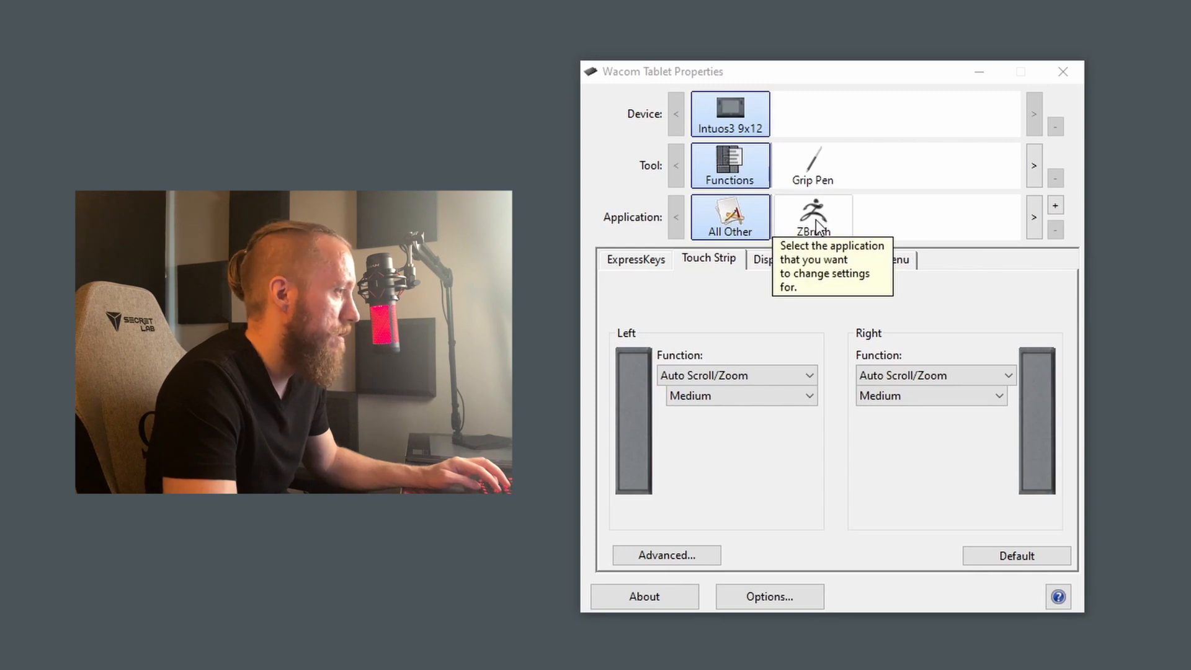
- Select the ZBrush application profile to display its ExpressKeys assignments
click(811, 217)
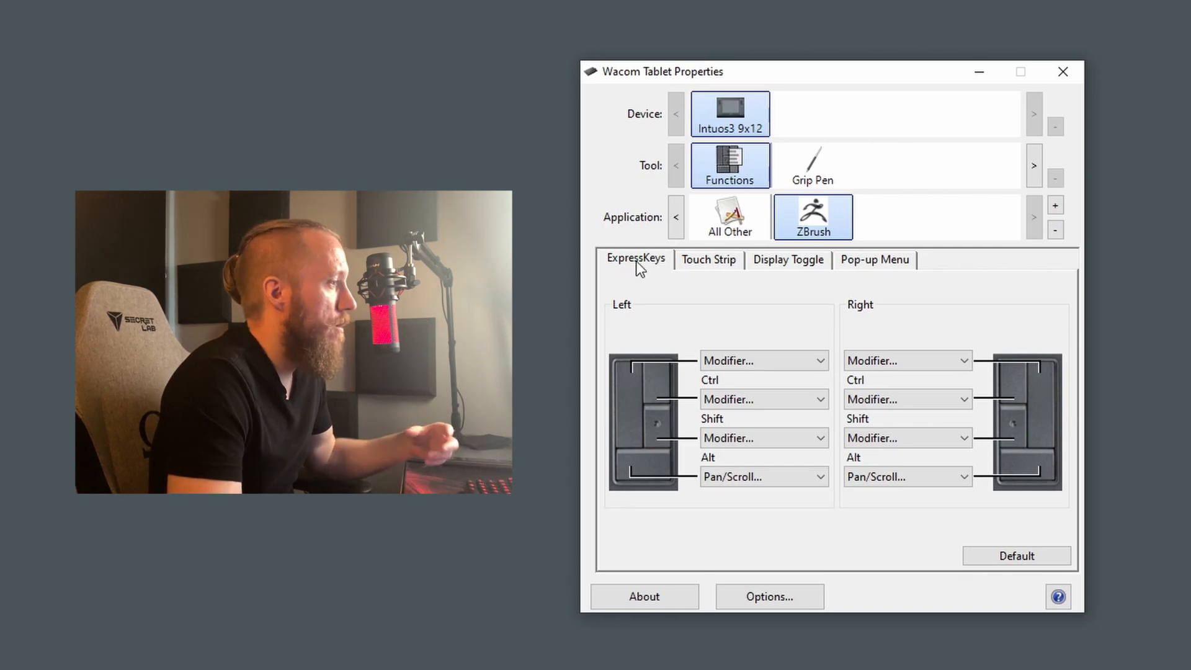
mouse_move(748, 352)
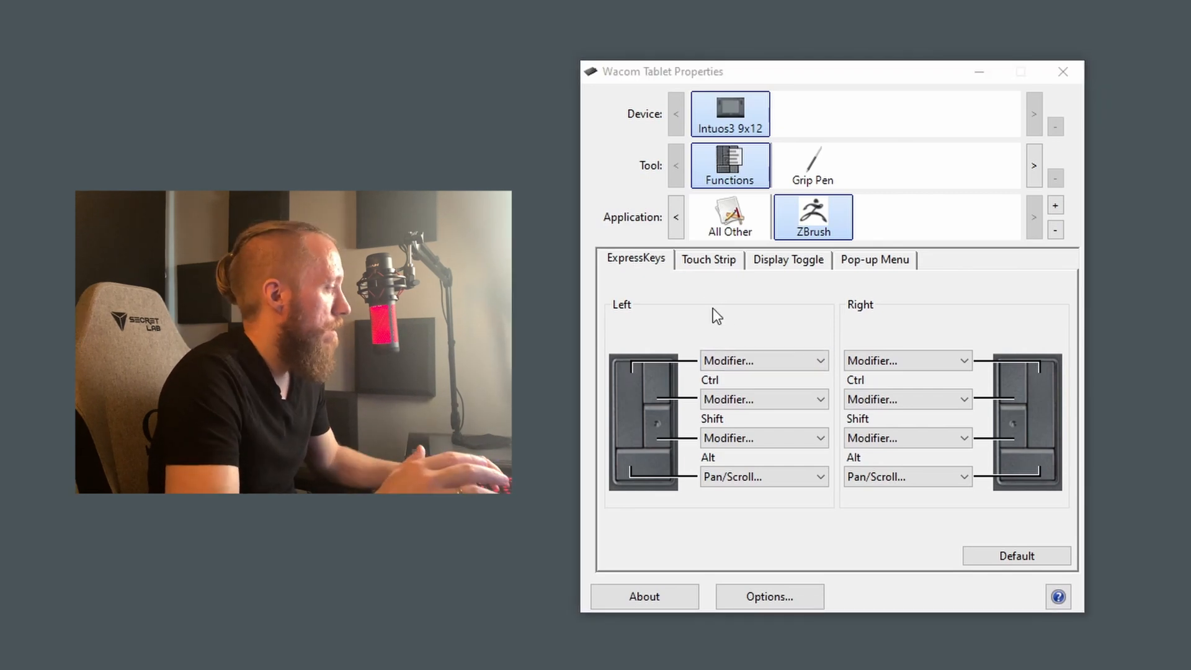
mouse_move(698, 410)
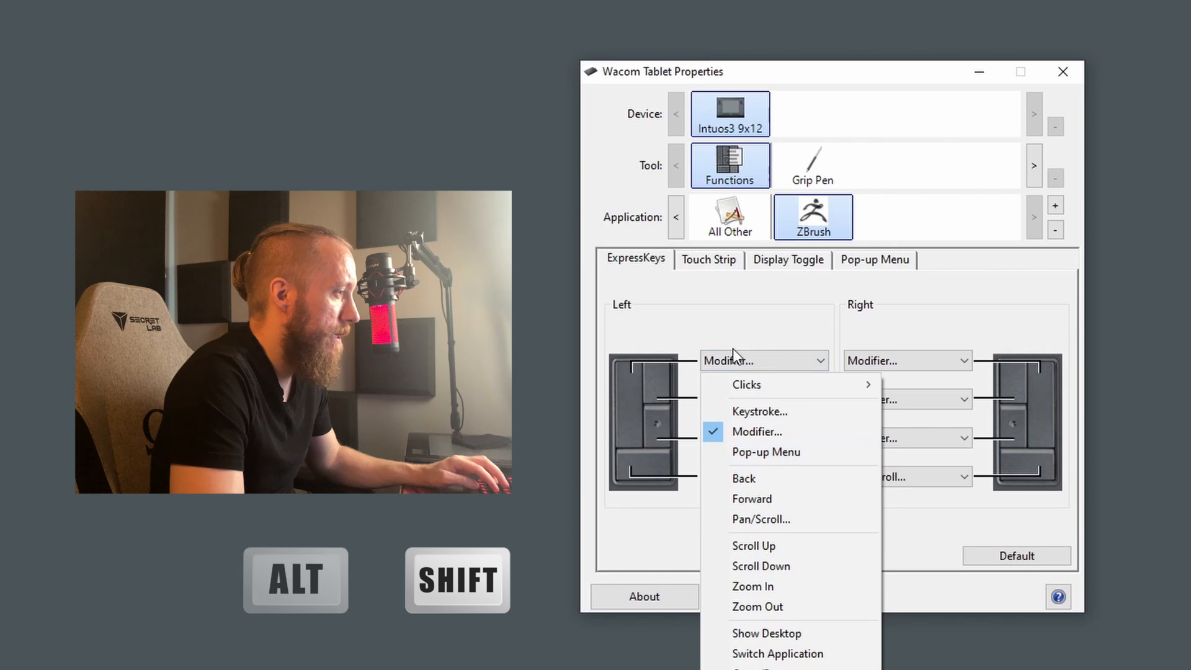
- Set ZBrush's four left ExpressKeys to Shift, keystroke K, Alt and Ctrl
click(756, 432)
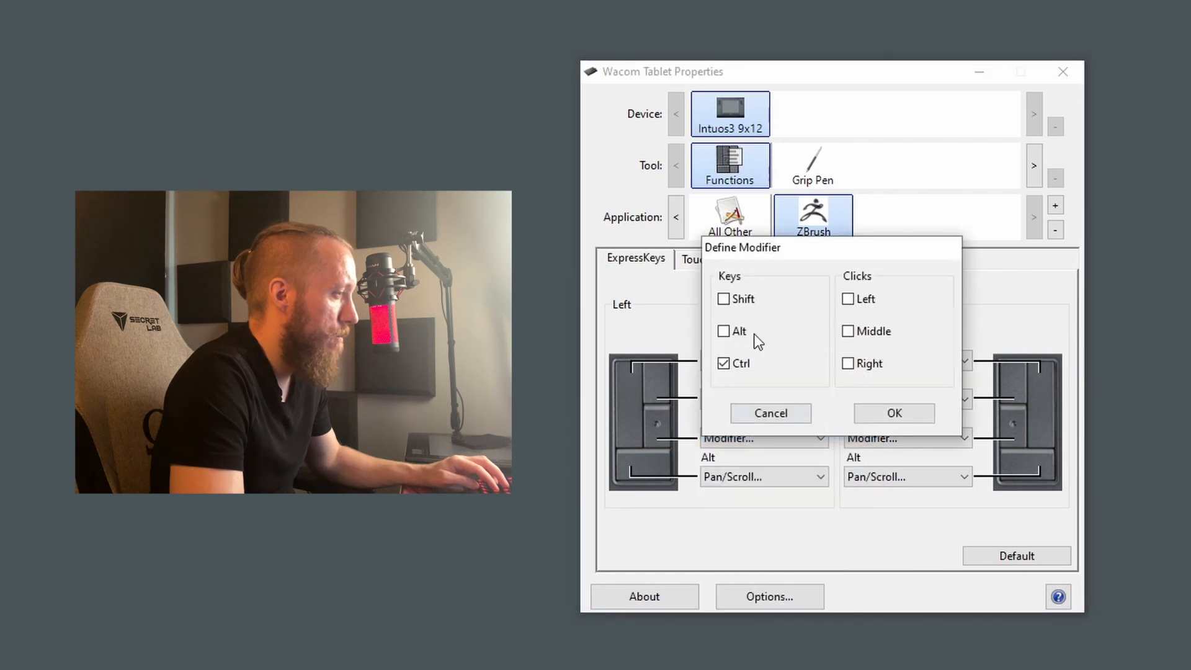
click(723, 362)
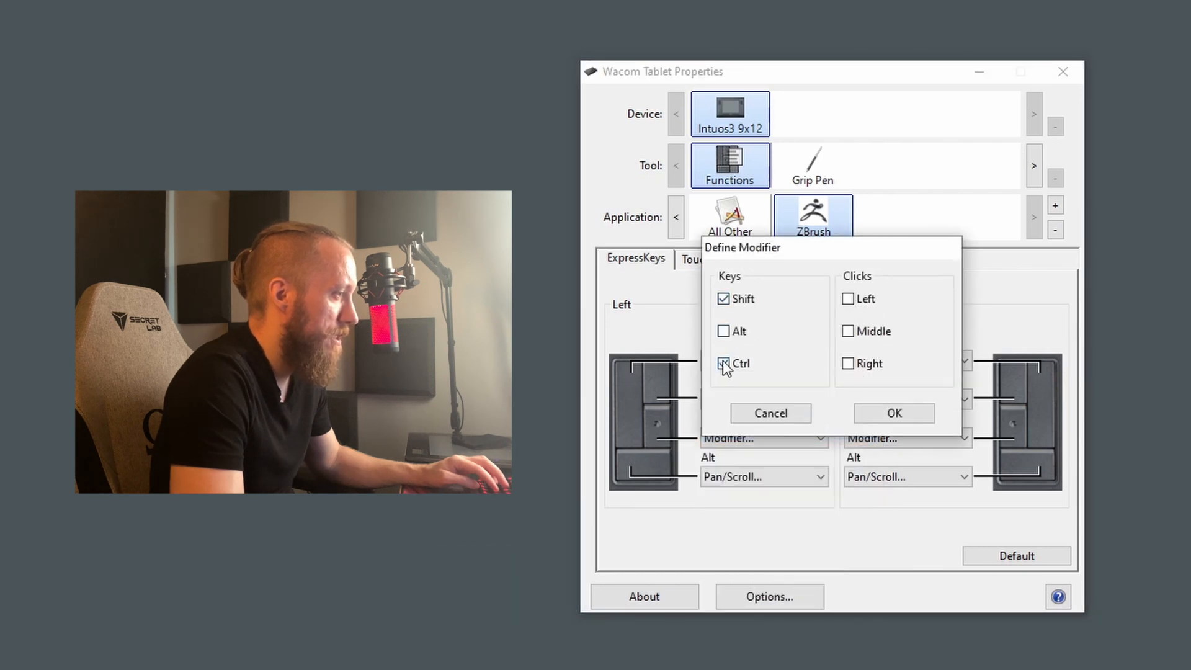
click(893, 413)
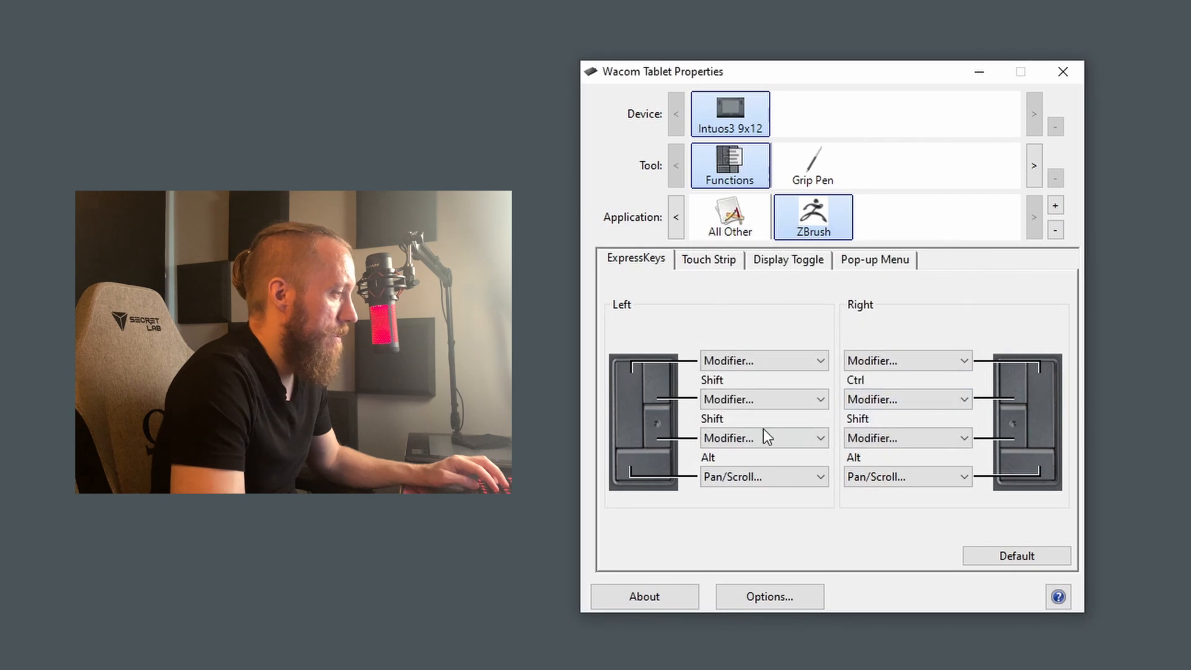
click(759, 438)
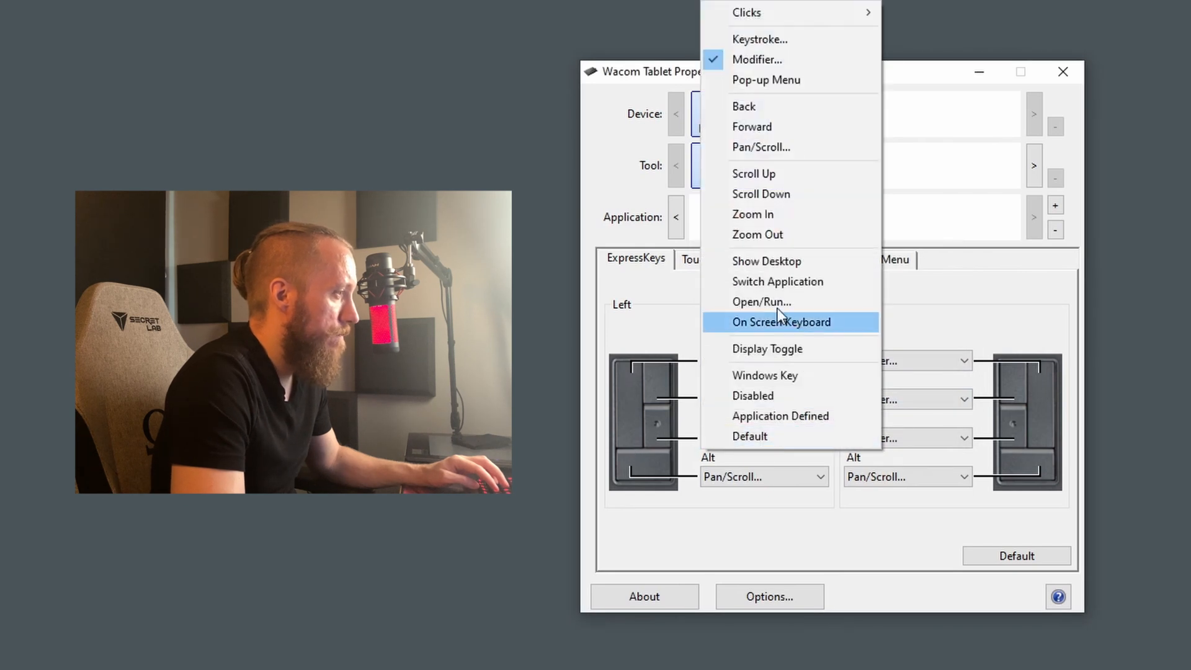
click(757, 60)
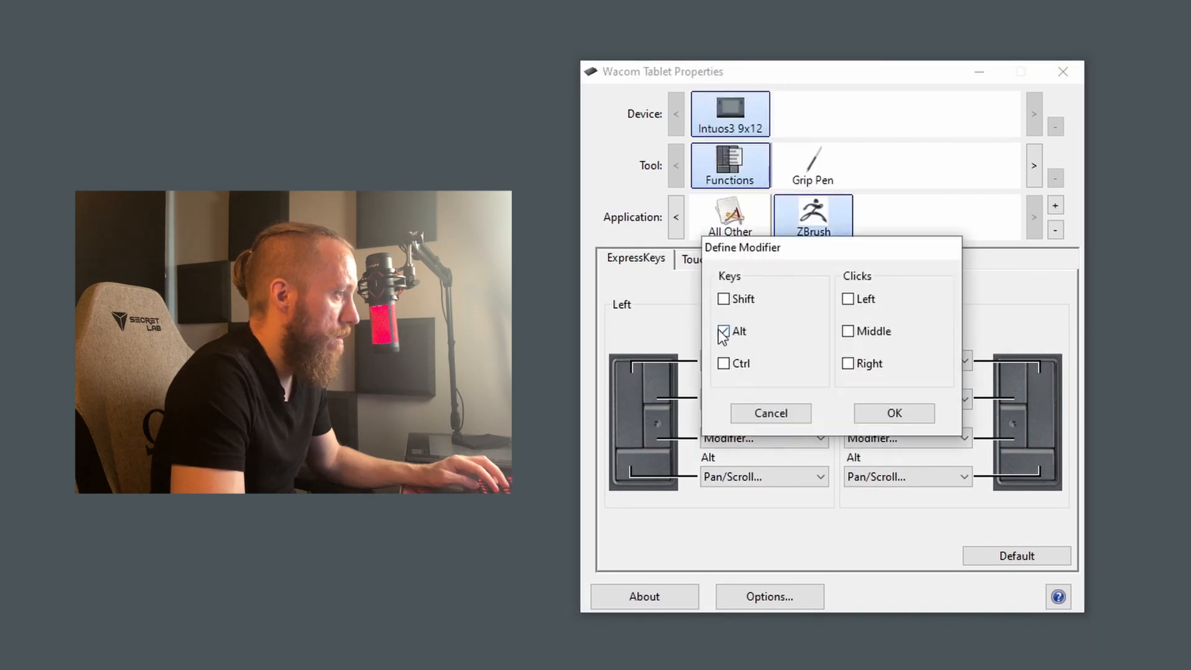
click(893, 412)
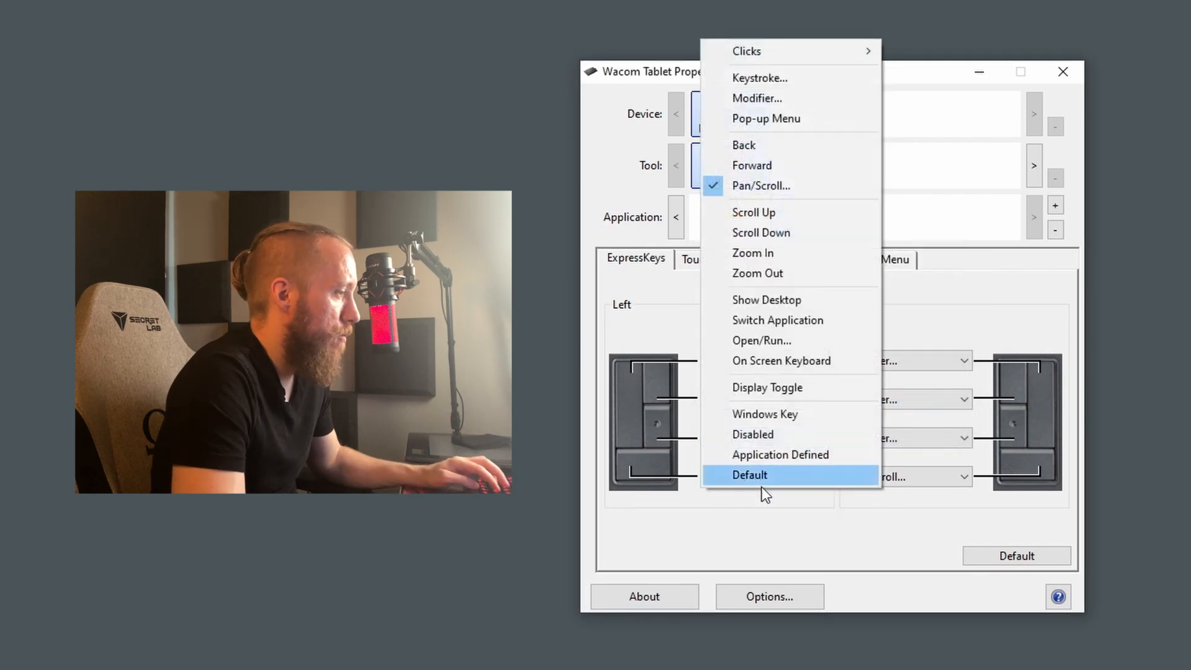
click(756, 98)
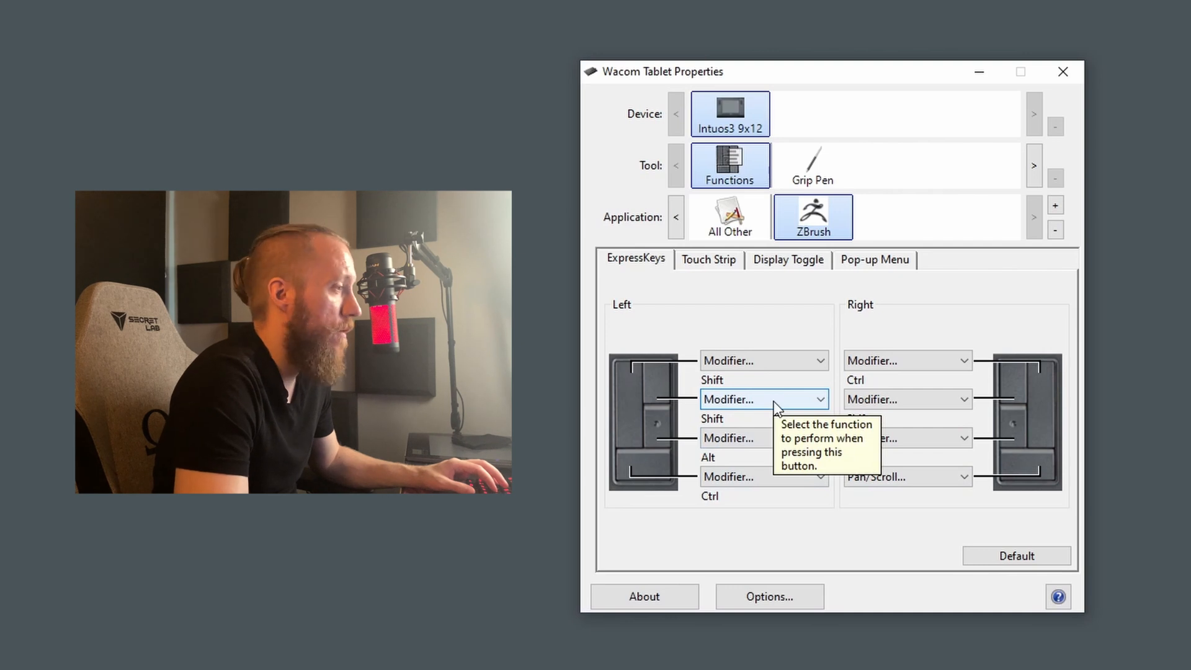
click(759, 399)
text(k)
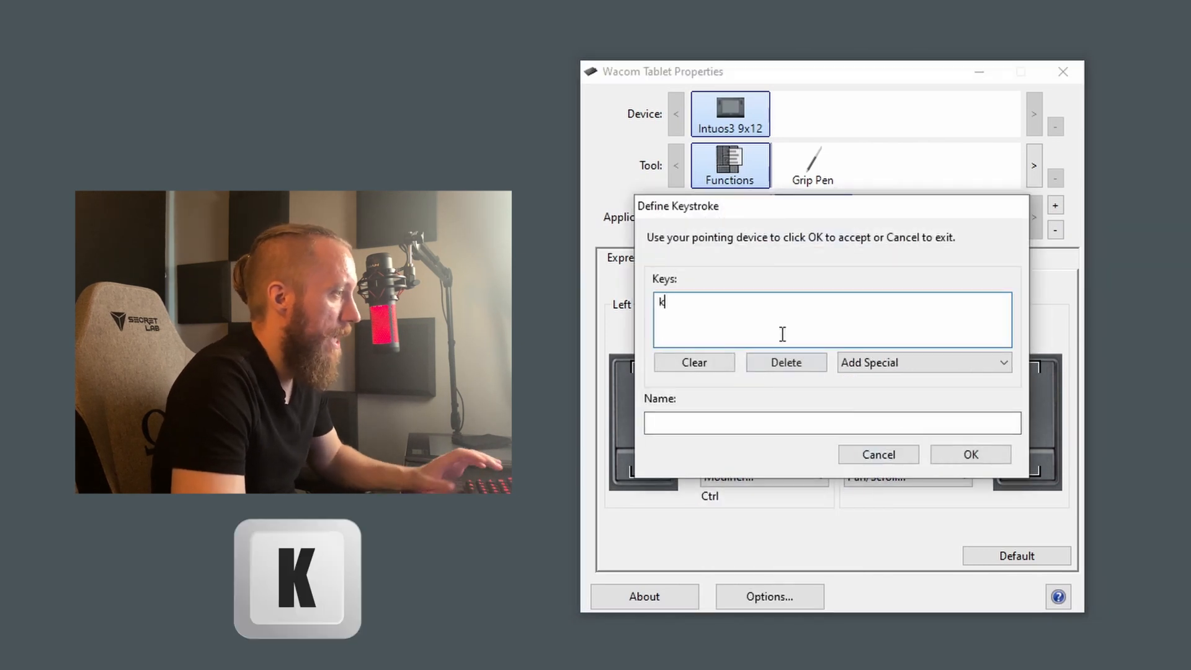
click(970, 454)
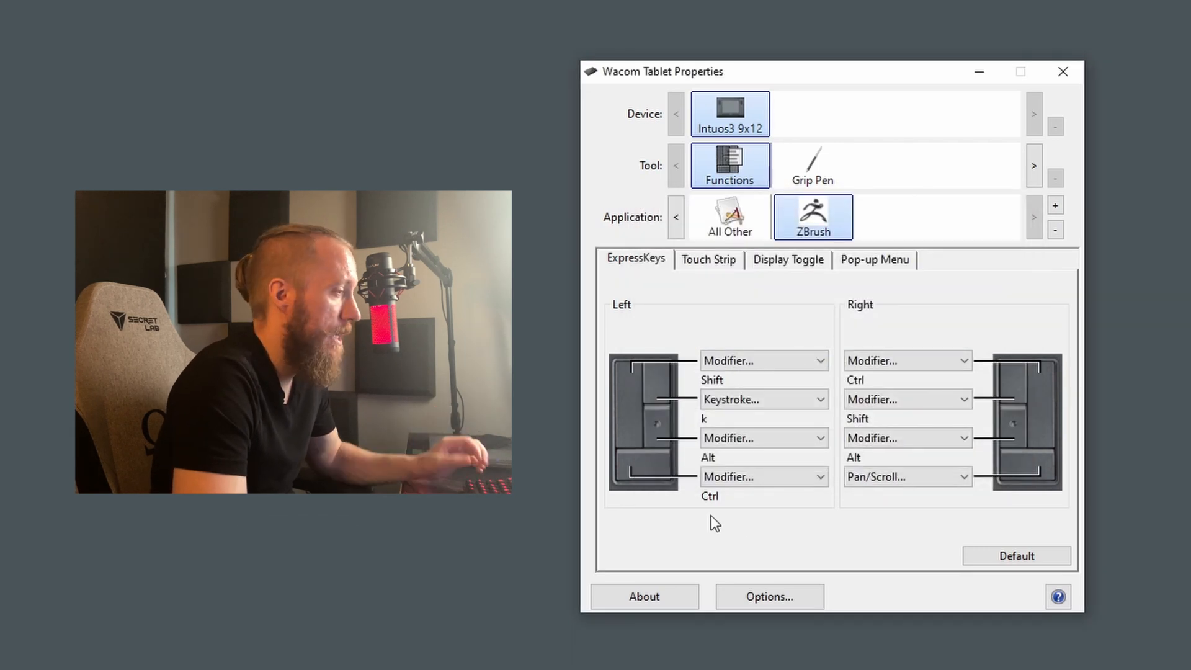
click(708, 259)
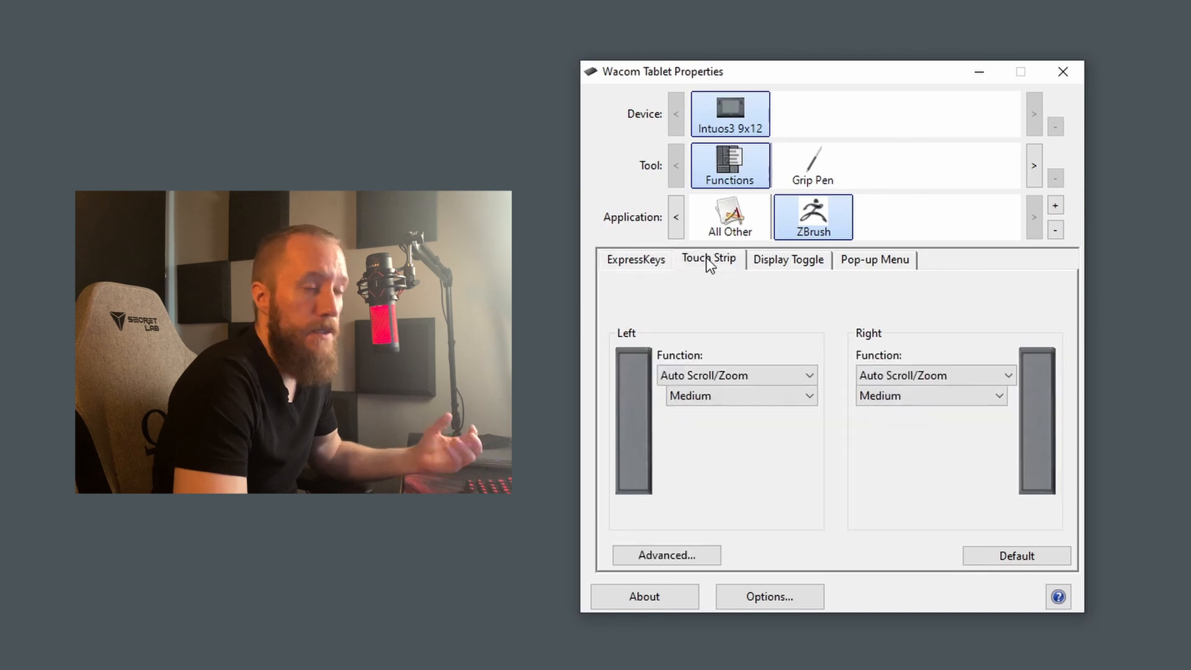
mouse_move(842, 192)
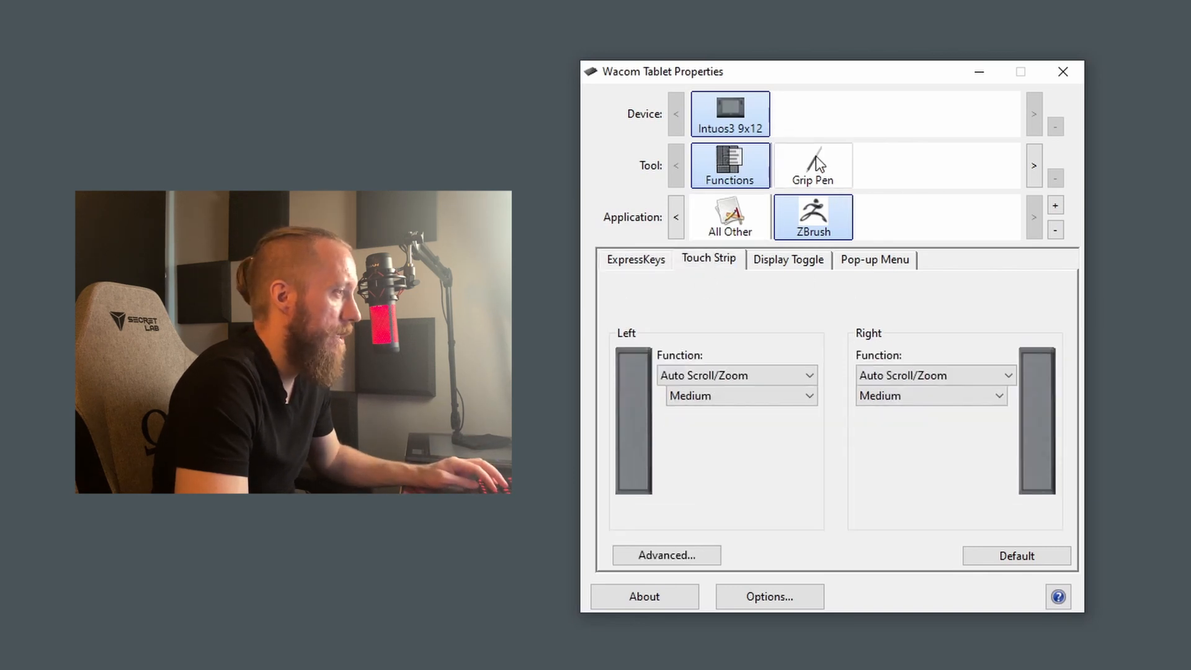
- Map the ZBrush grip pen to Monitor 1 with Force Proportions and Windows Ink off
click(811, 165)
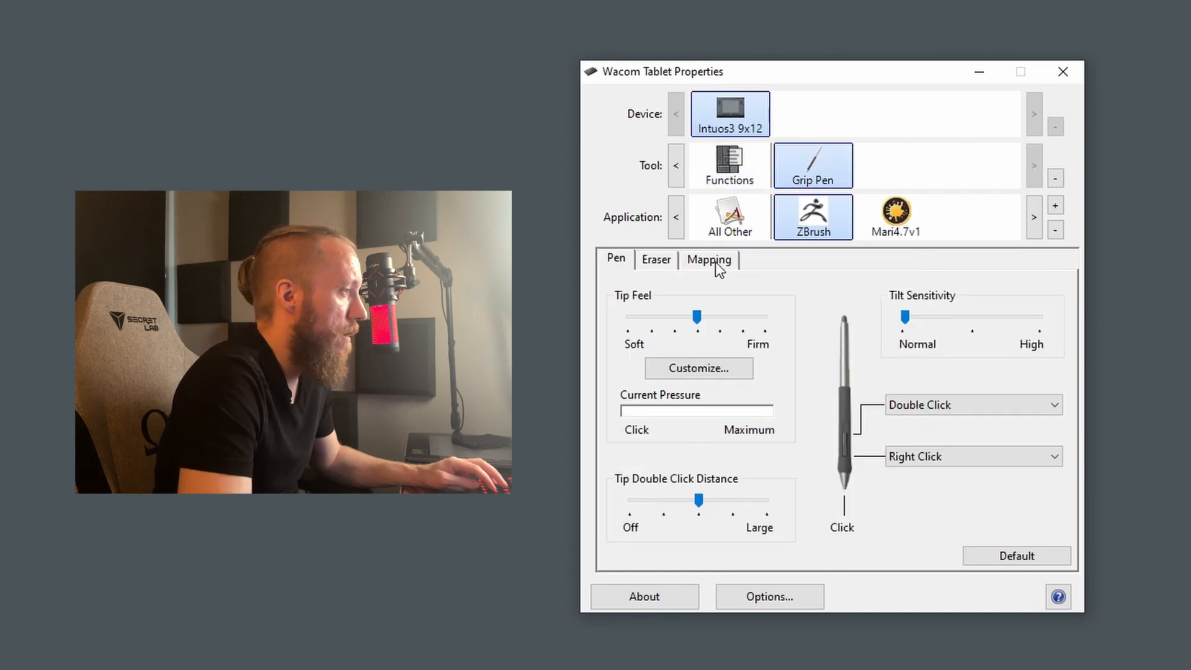
click(707, 259)
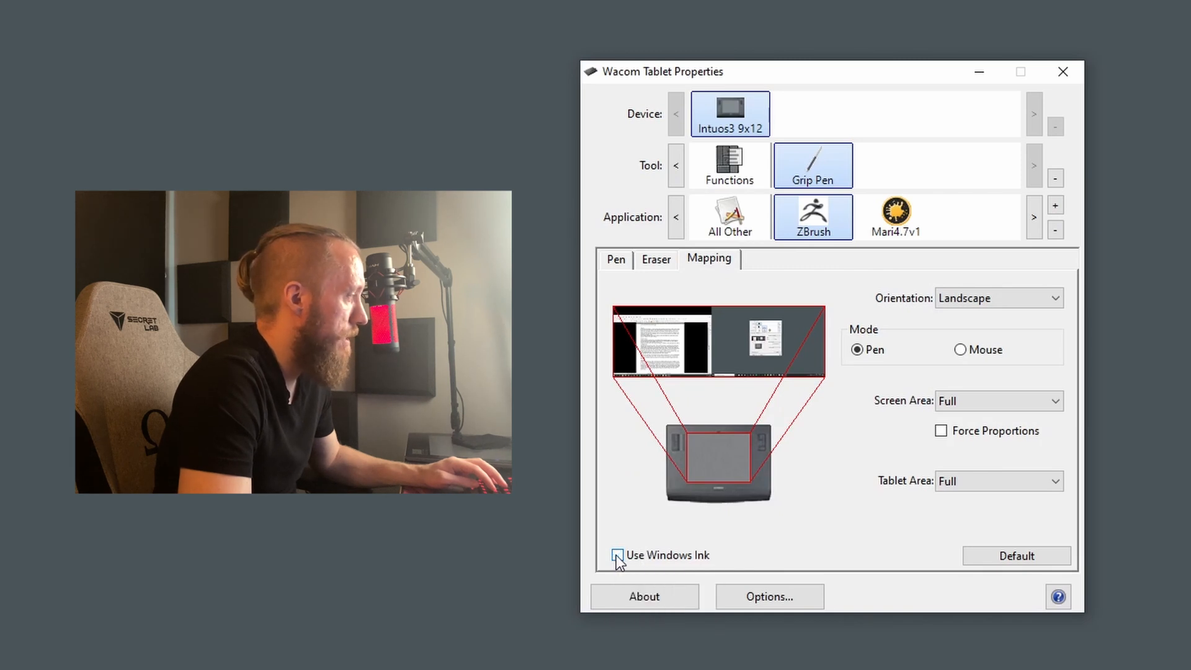
click(617, 556)
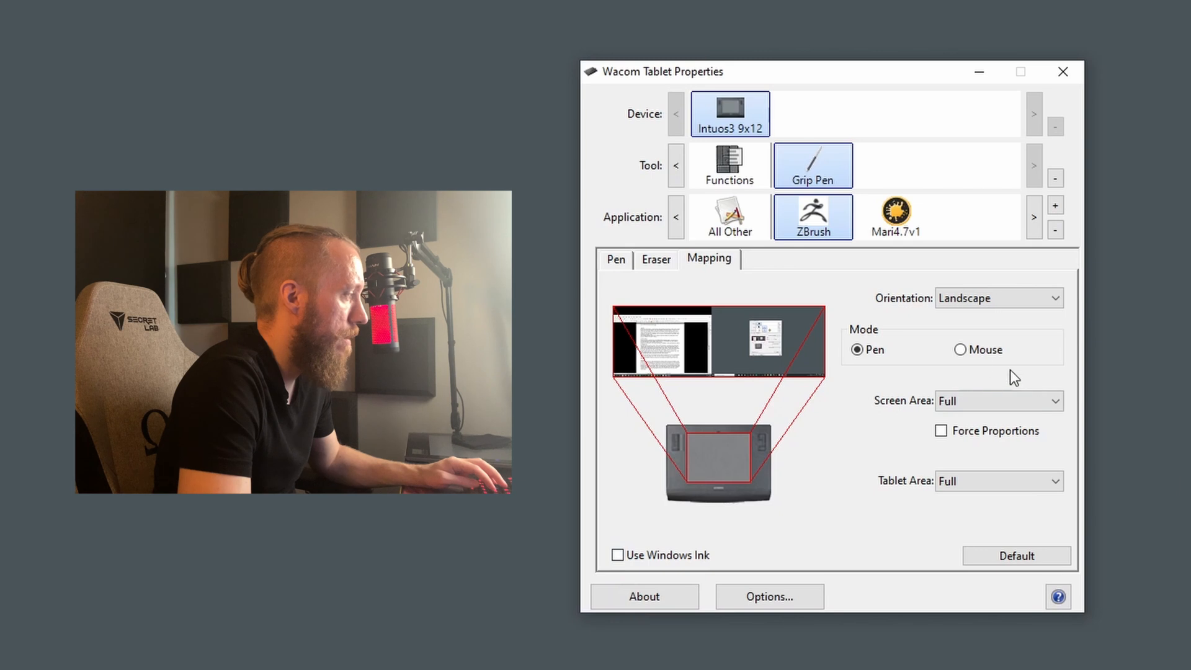
click(997, 400)
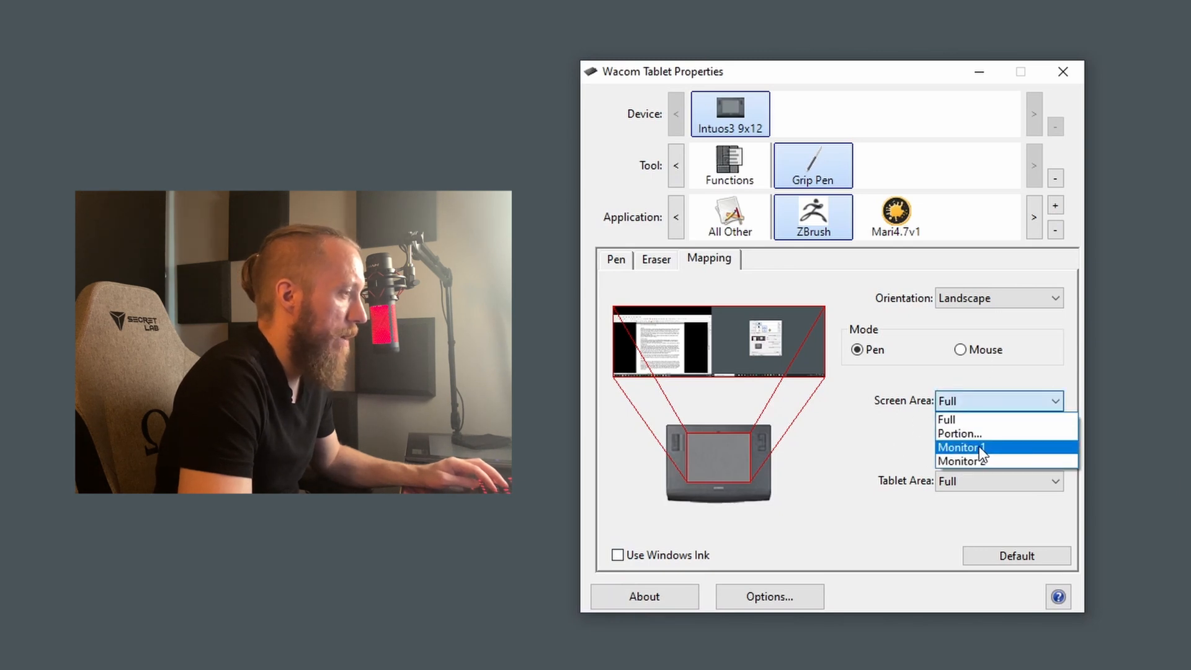
click(961, 447)
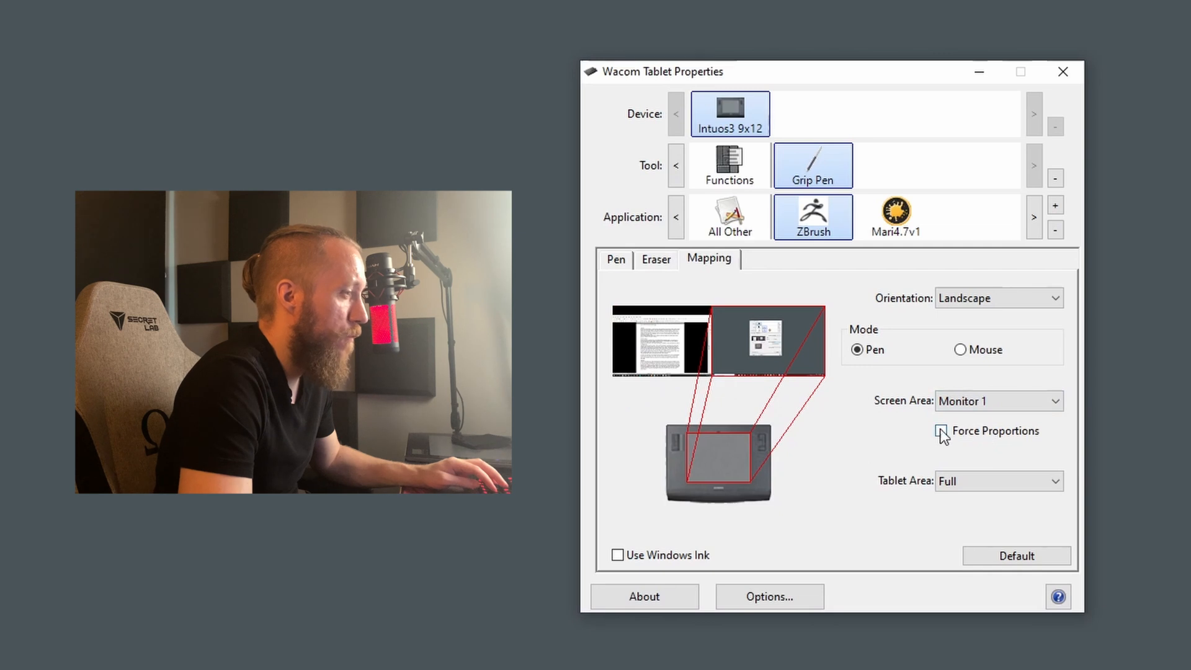
click(940, 430)
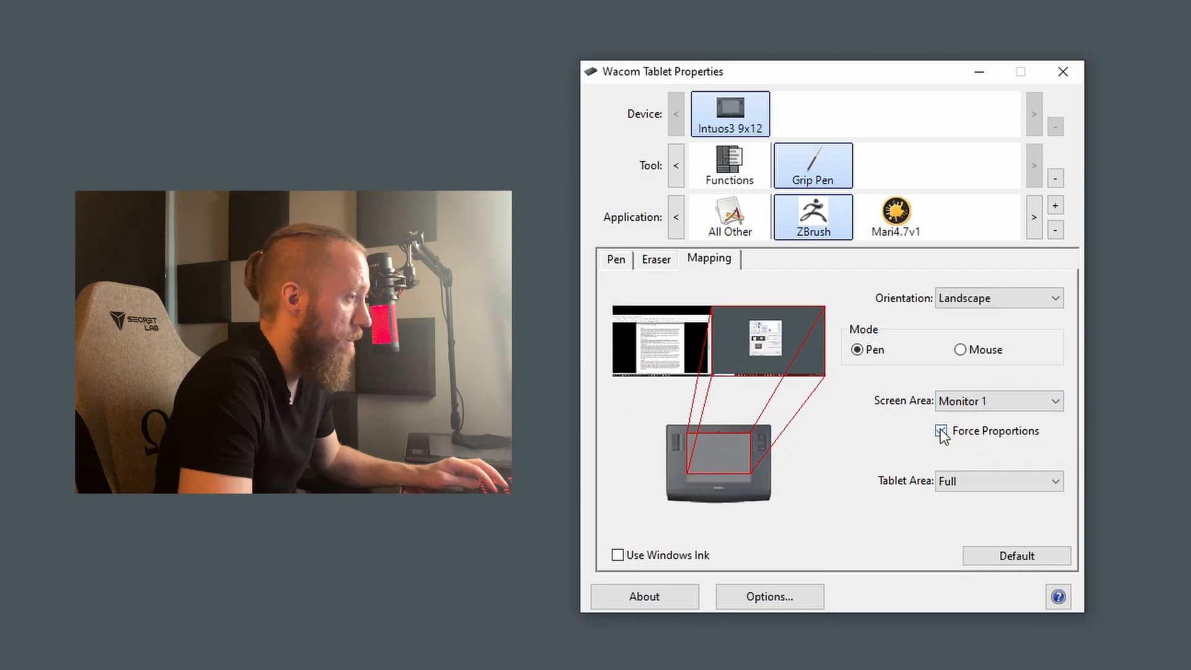
click(940, 430)
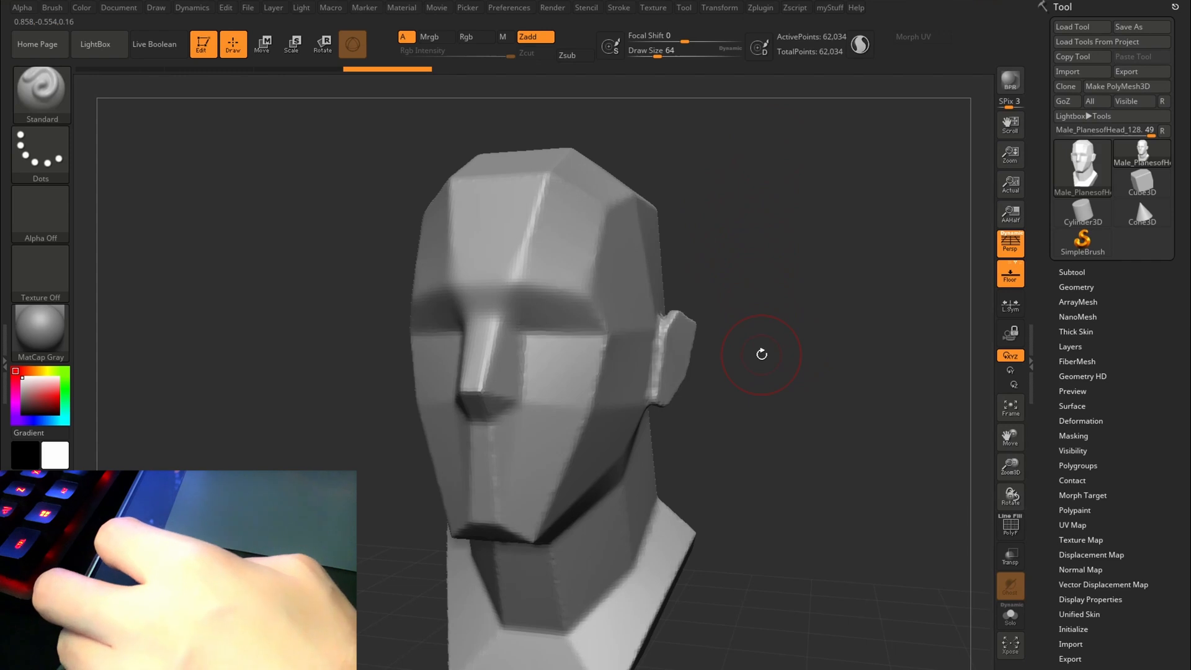
mouse_move(748, 335)
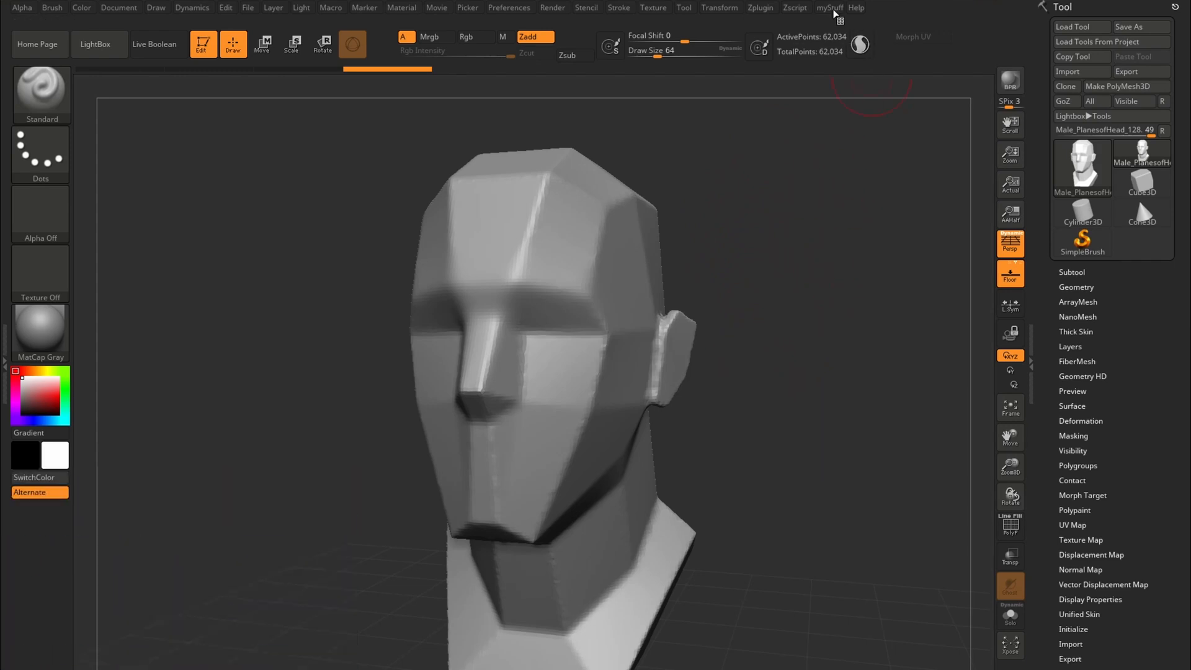
- Assign K as a custom ZBrush hotkey for a brush-size command
click(830, 8)
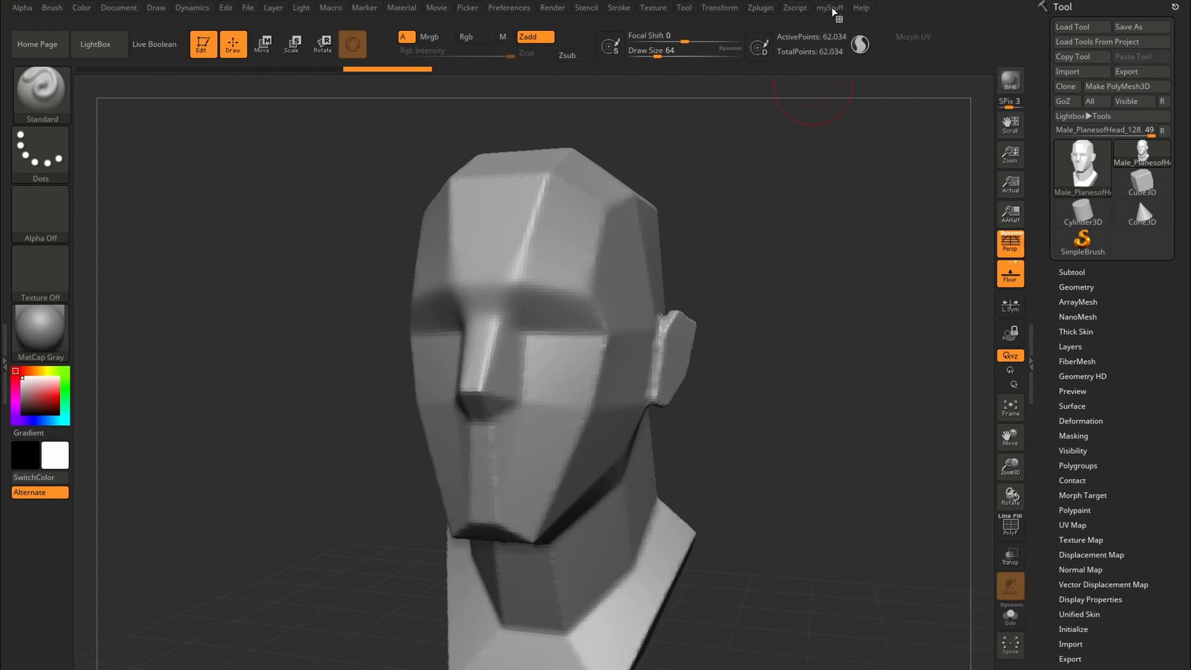
mouse_move(833, 13)
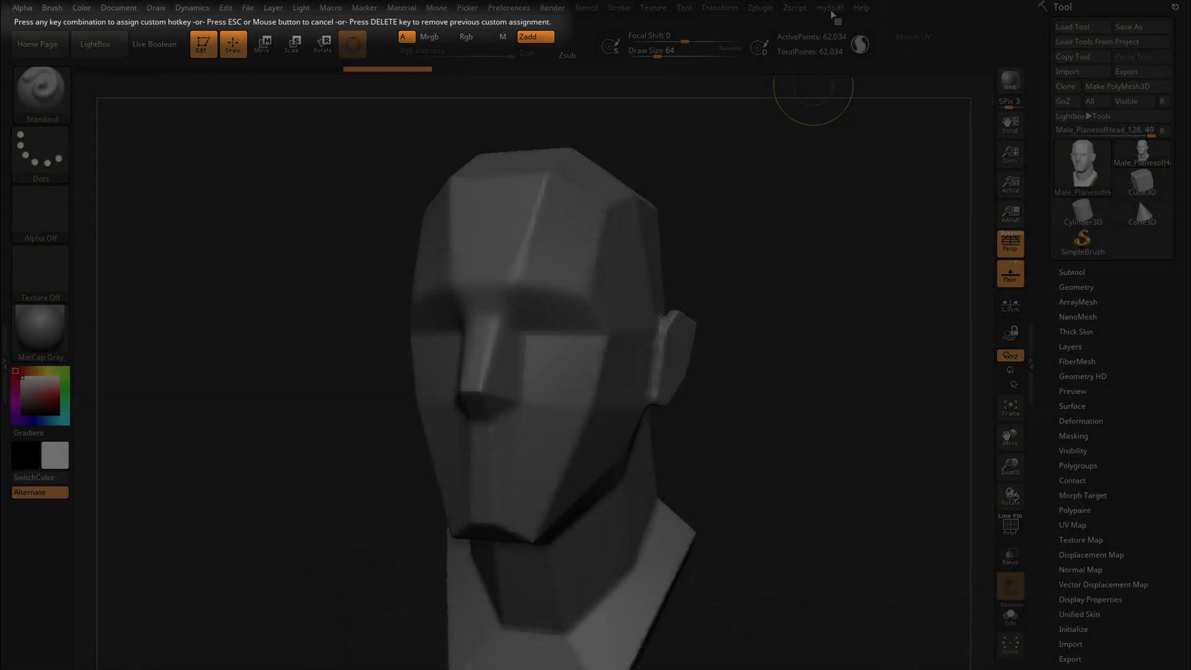
key(k)
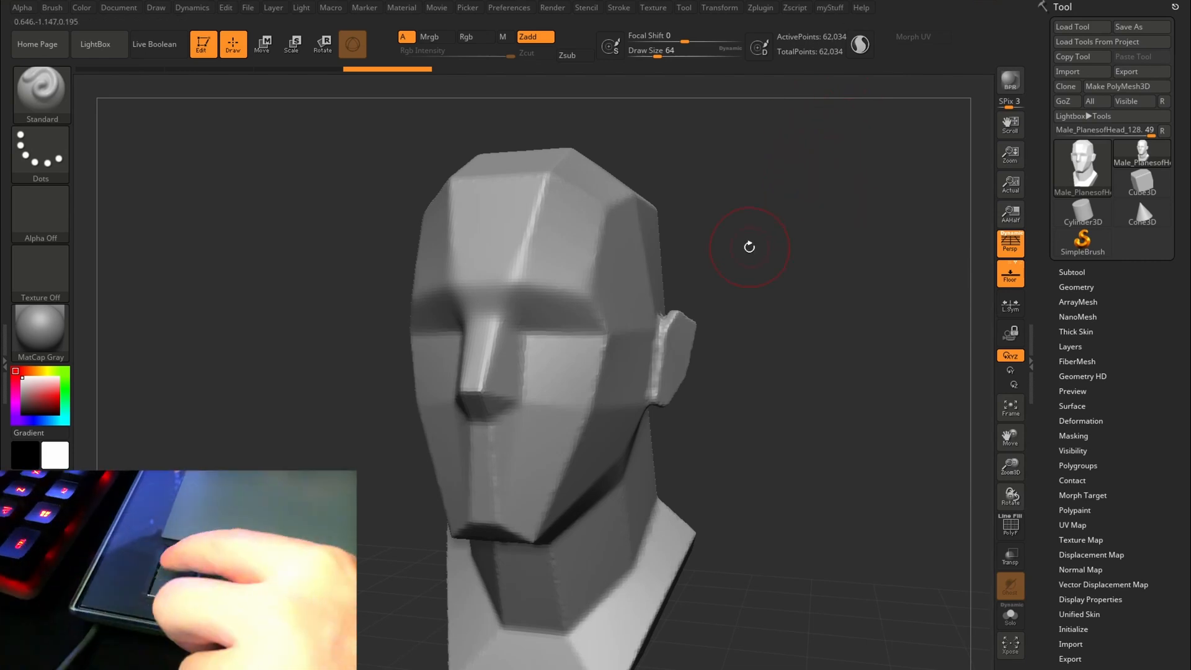
mouse_move(696, 201)
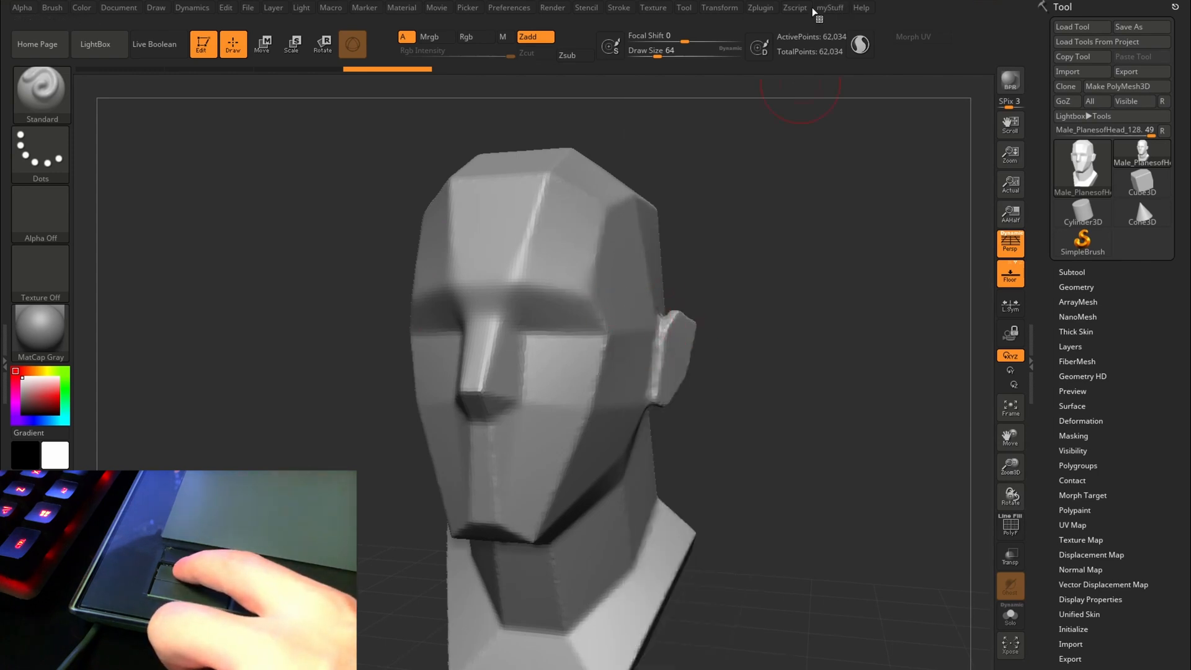
click(829, 8)
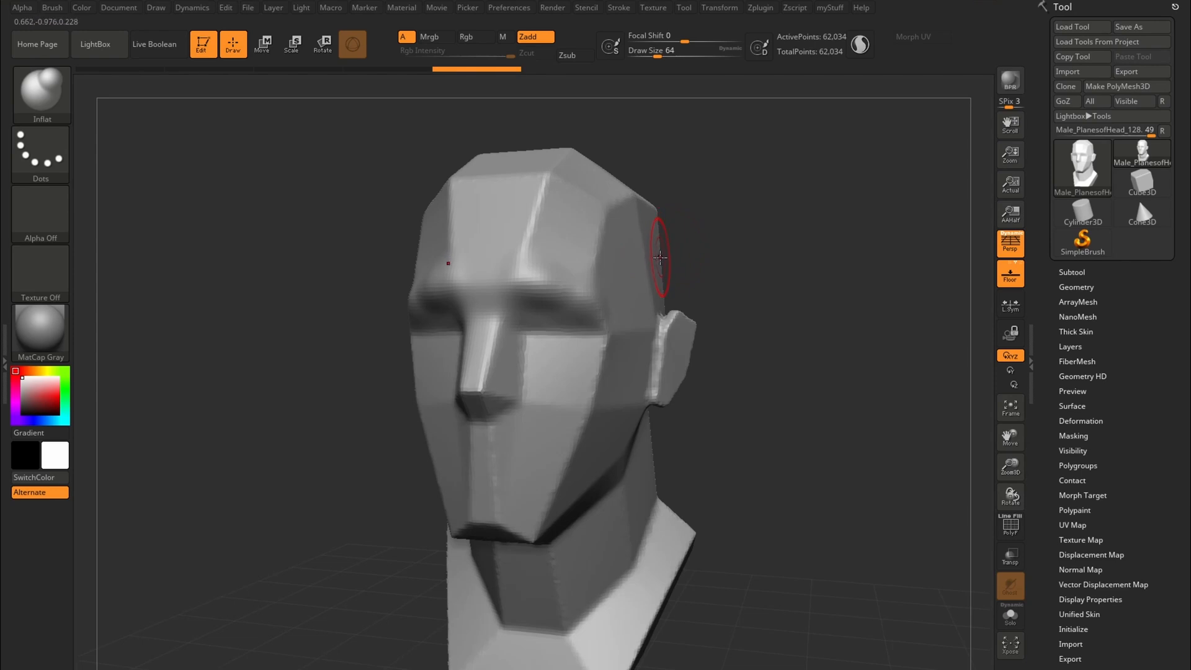
mouse_move(656, 253)
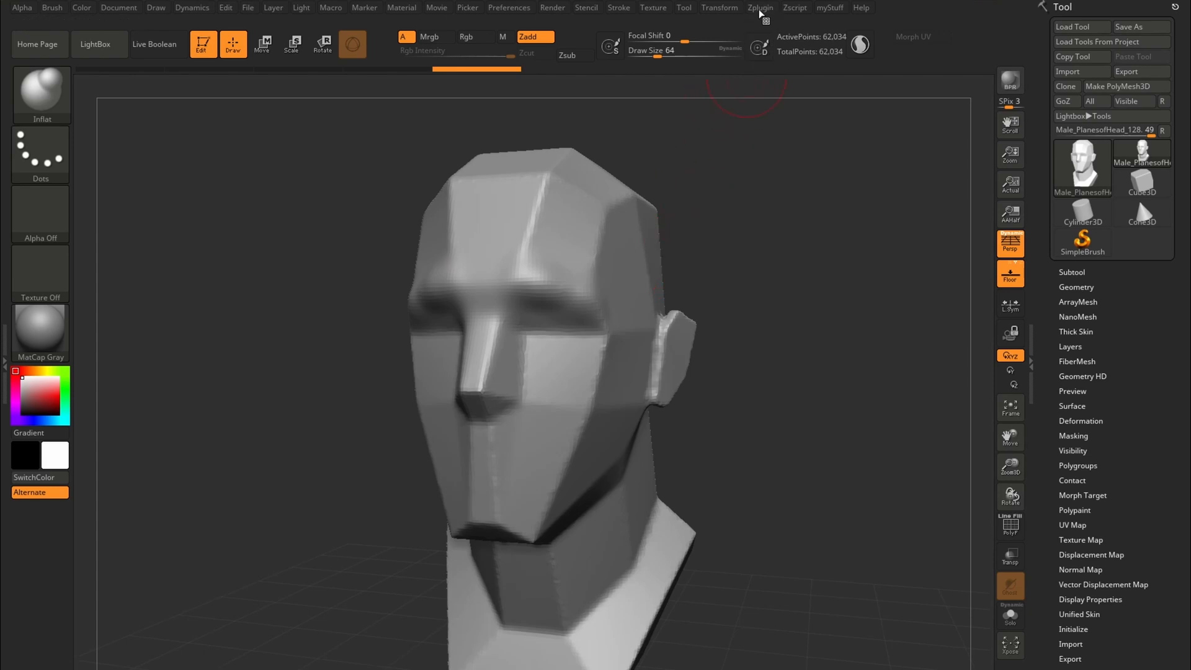
click(759, 7)
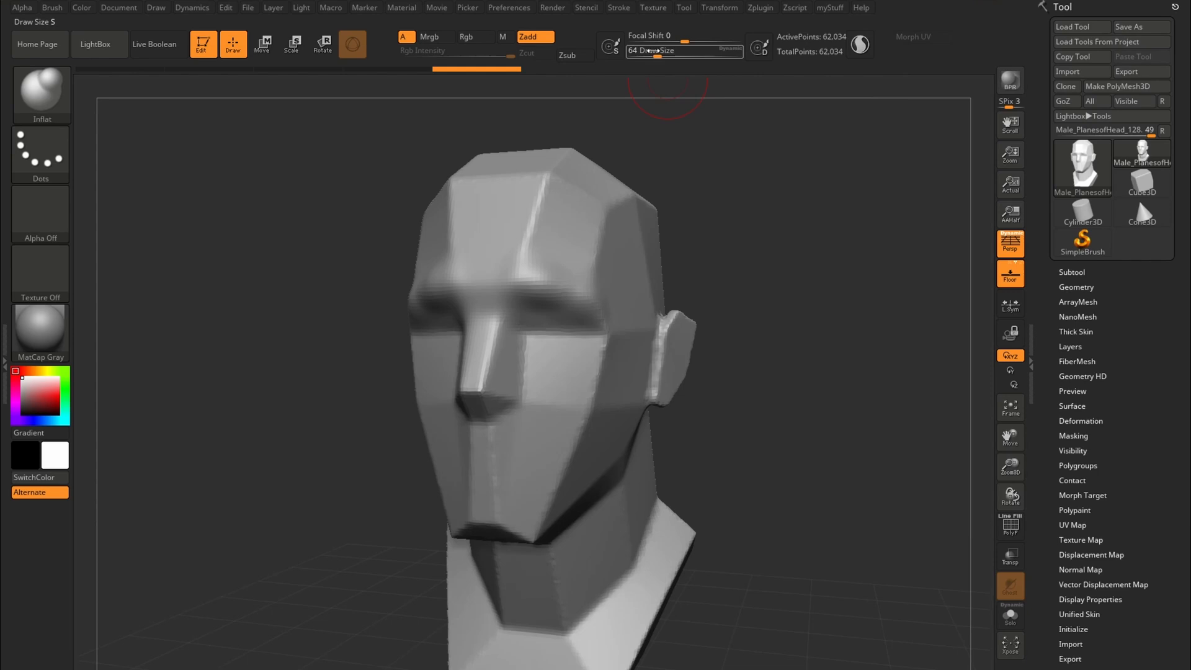
- Open Zplugin Misc Utilities and test <<Brush and Brush>>, raising Draw Size to 80
click(759, 8)
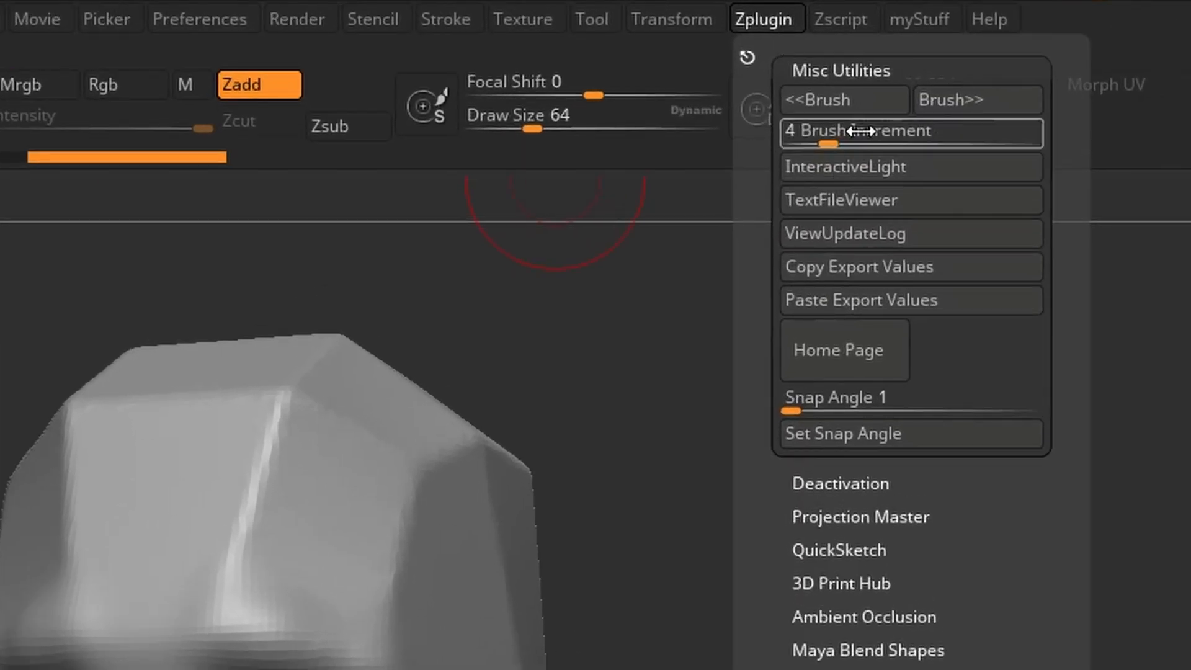
click(844, 99)
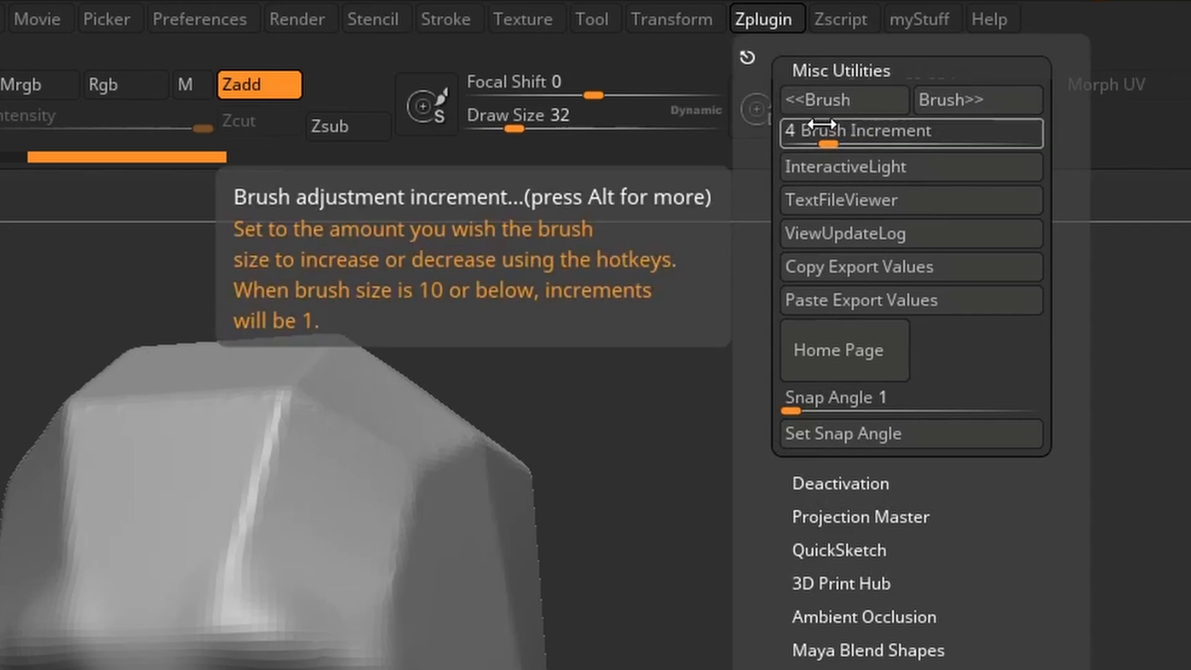
mouse_move(833, 131)
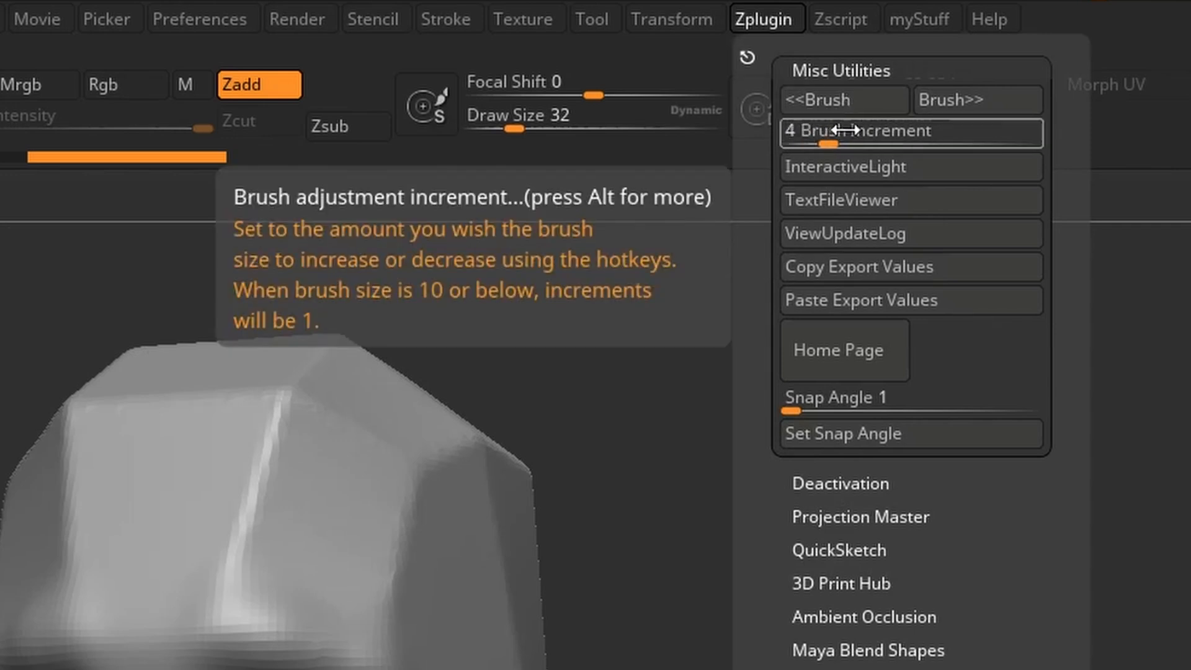
click(977, 100)
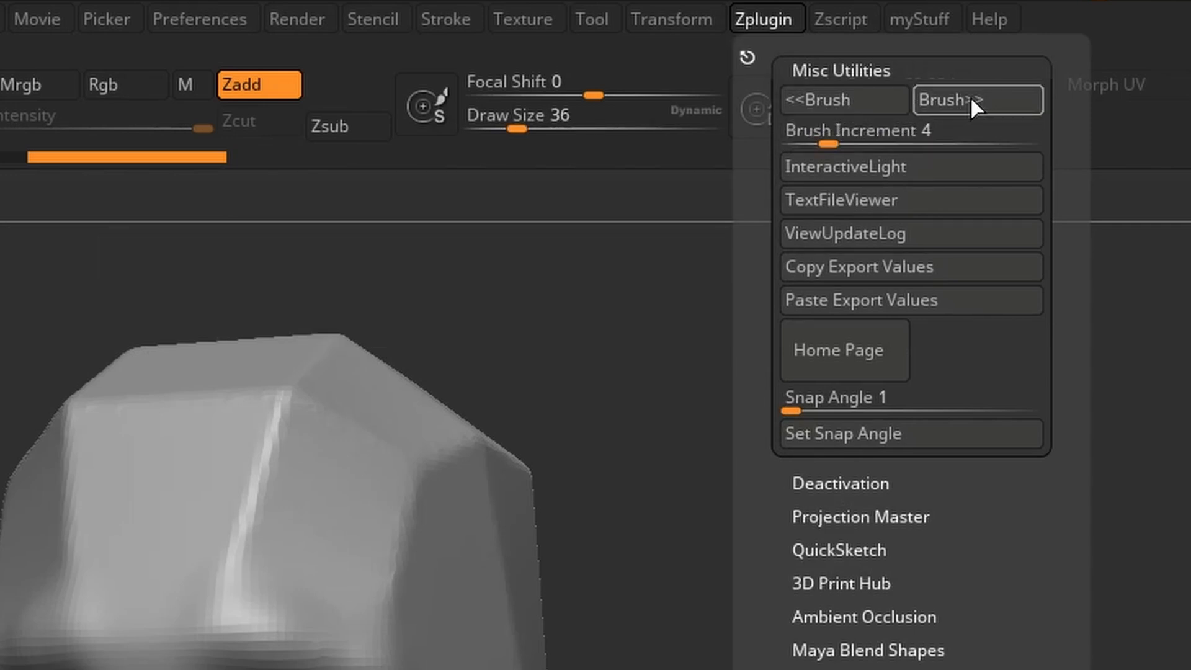
click(978, 99)
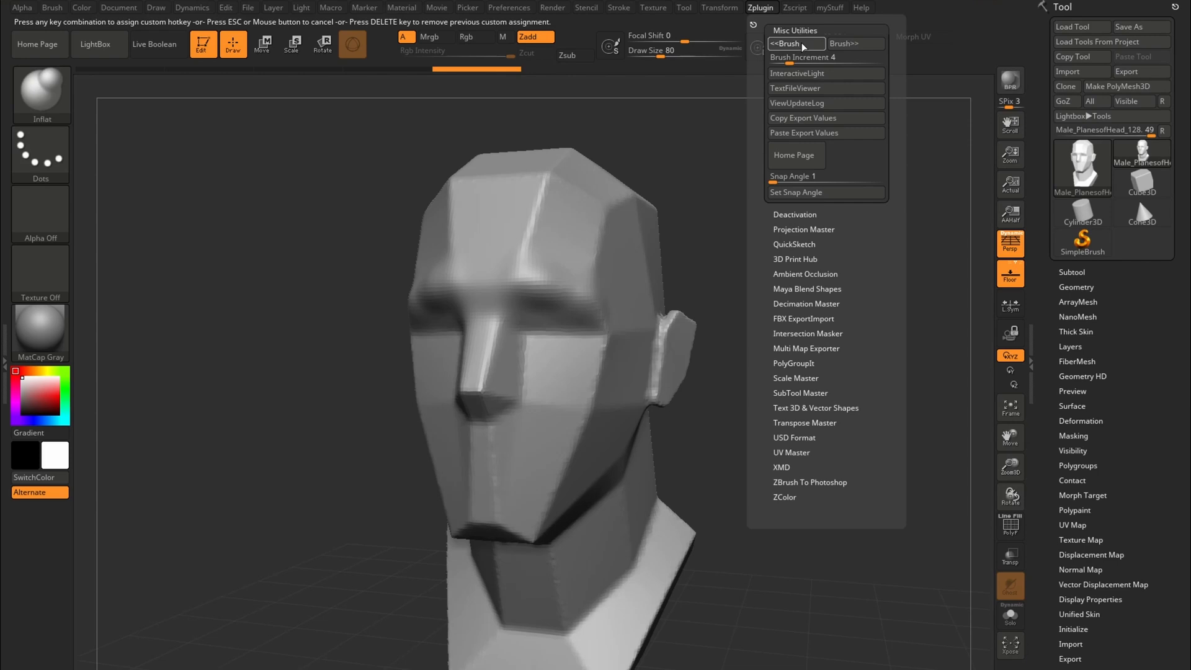
mouse_move(803, 47)
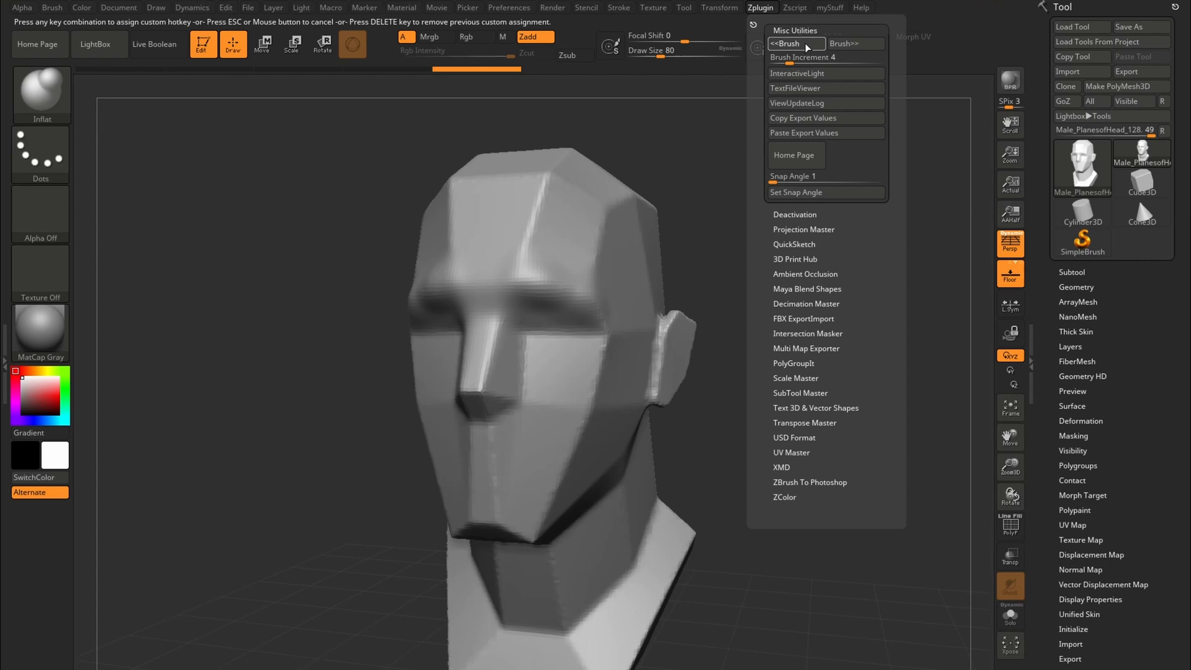
- Assign hotkey O to <<Brush and P to Brush>>, accepting the reassignment warning
key(0)
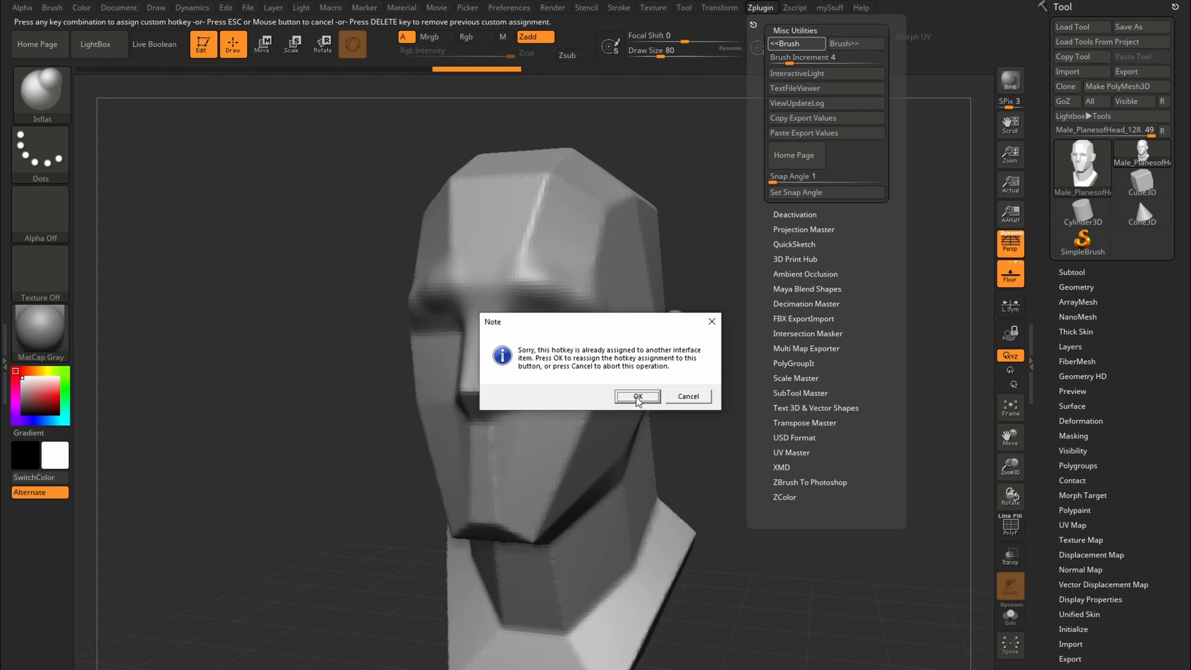
click(636, 397)
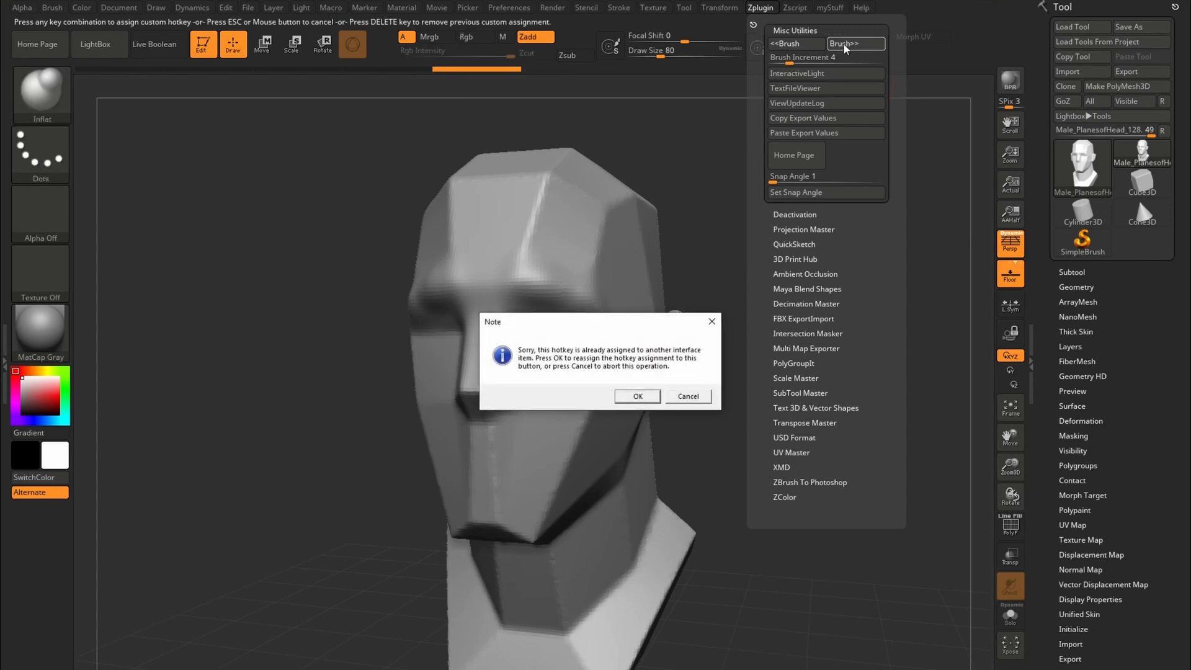
key(p)
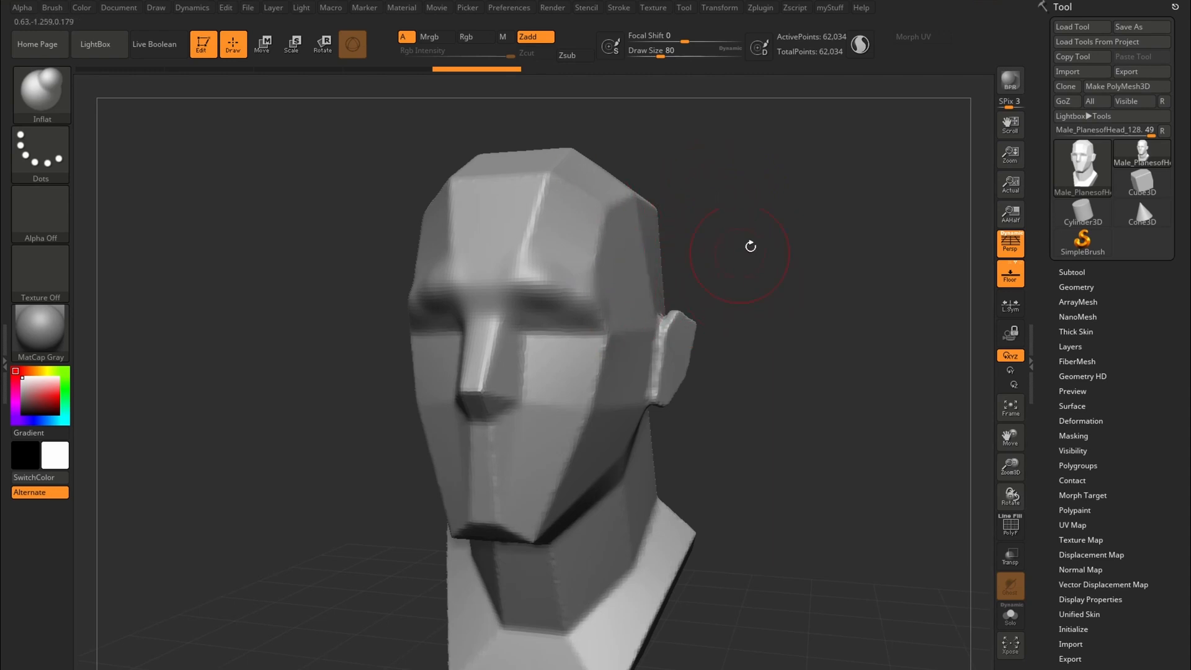
mouse_move(743, 277)
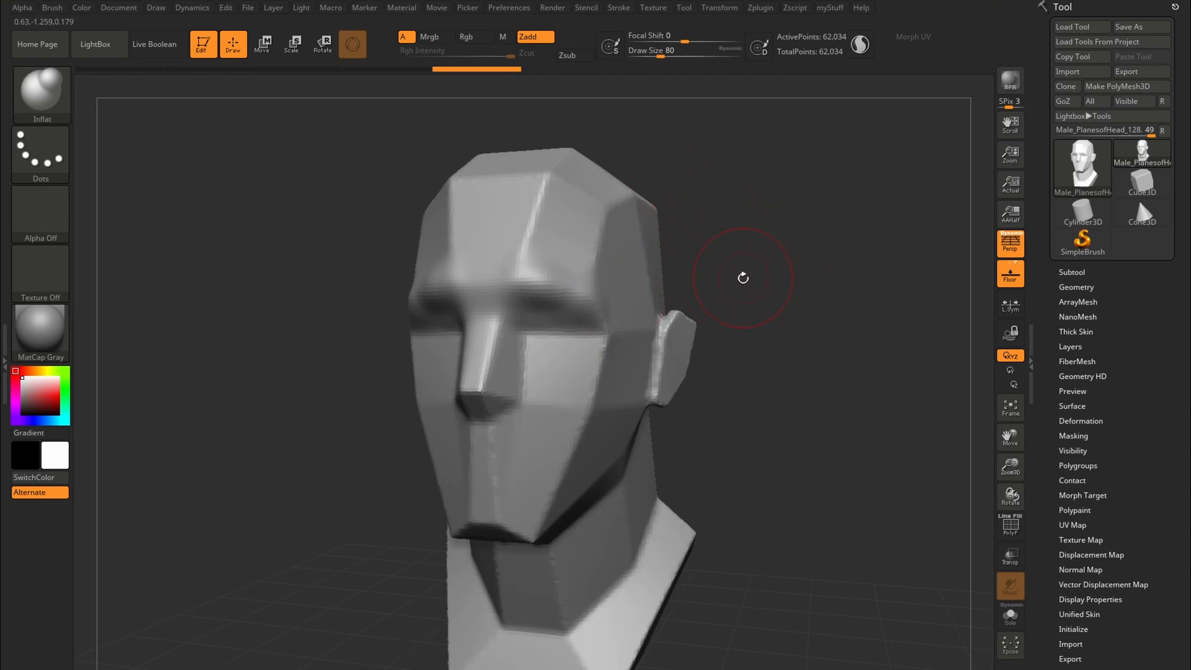
- Test the new O and P brush-size hotkeys, stepping Draw Size down to 52
key(0)
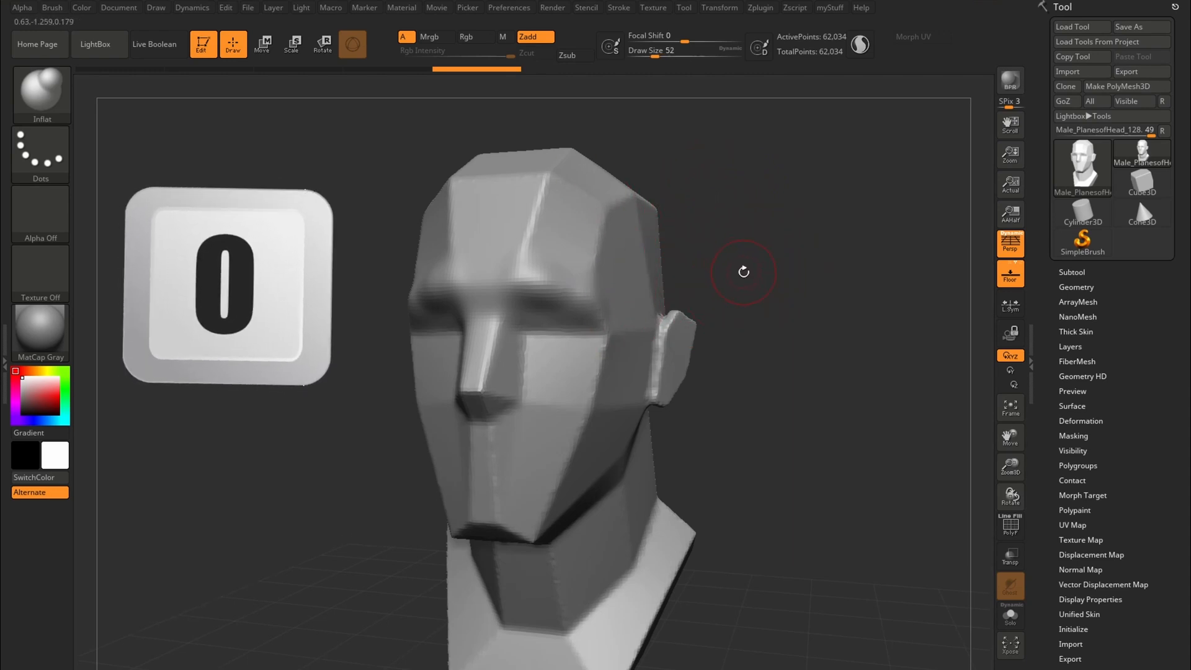
key(p)
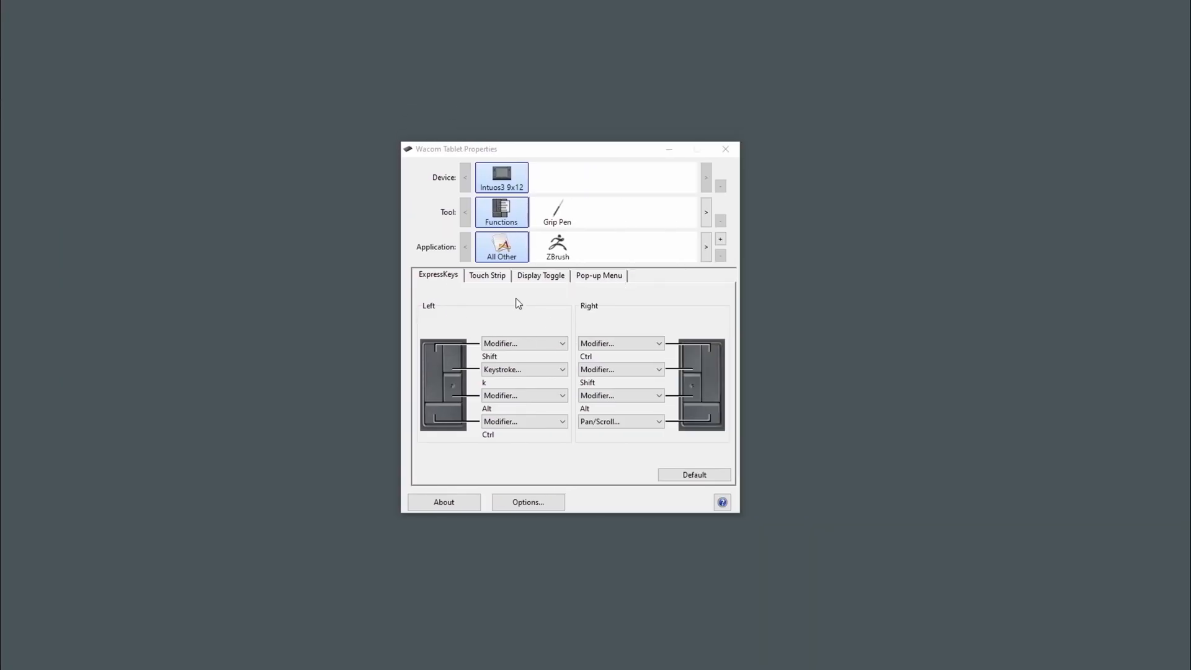
mouse_move(501, 292)
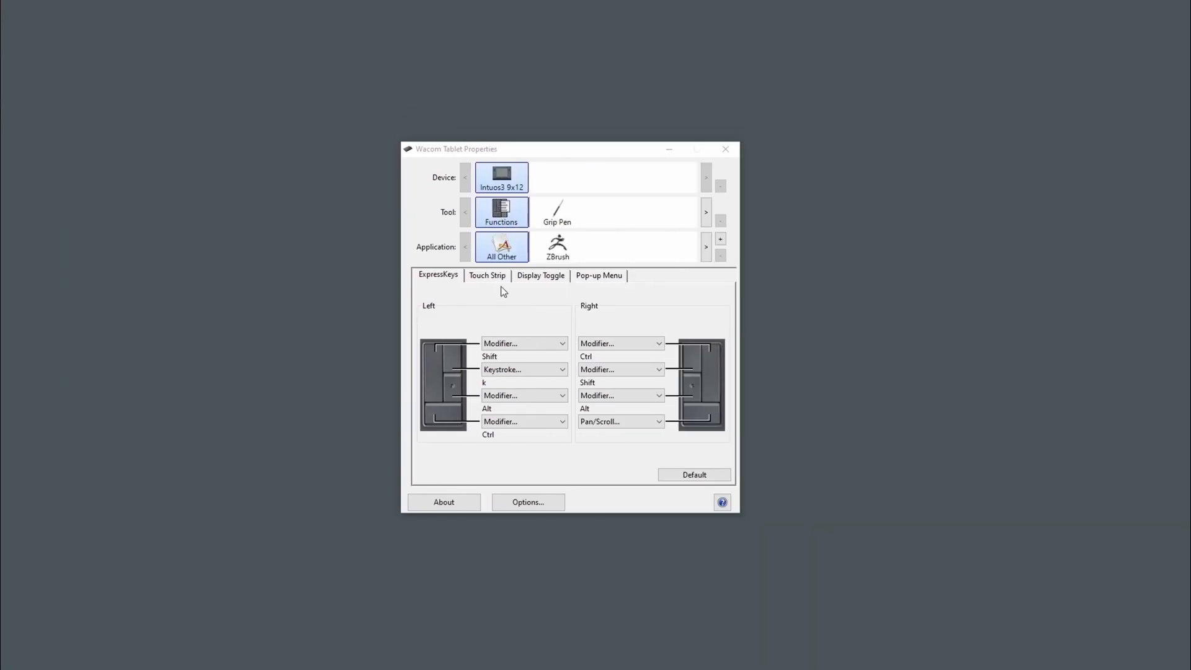
- Set the left touch strip to send keystroke P up and O down, named 'size'
click(487, 274)
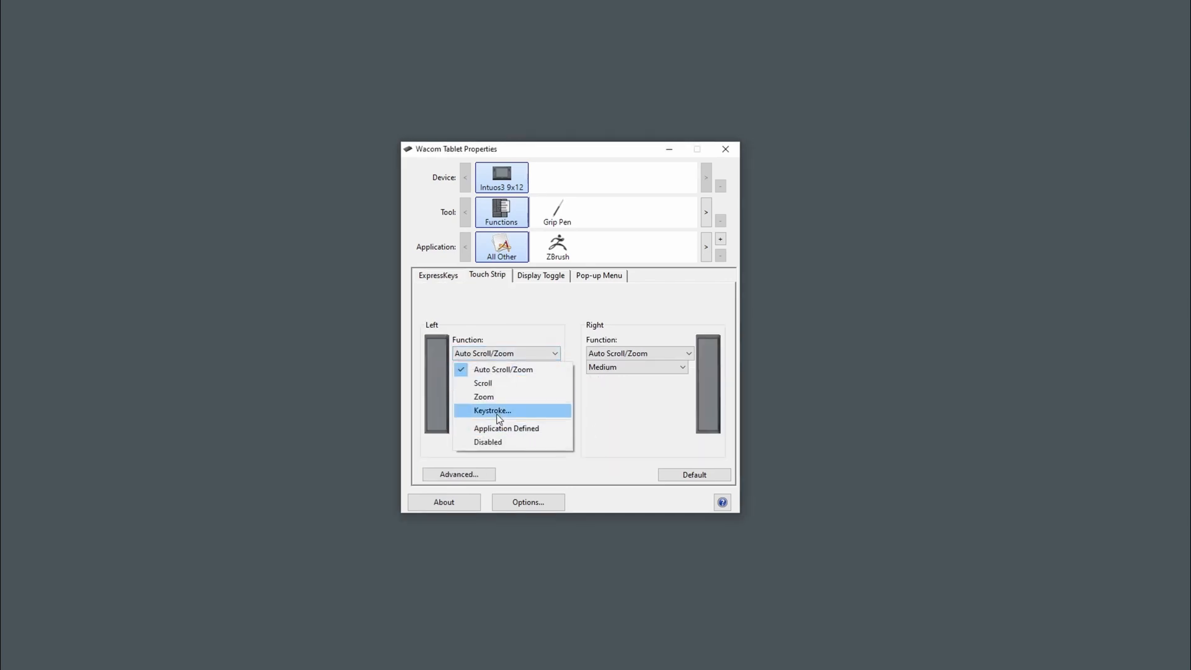
mouse_move(532, 439)
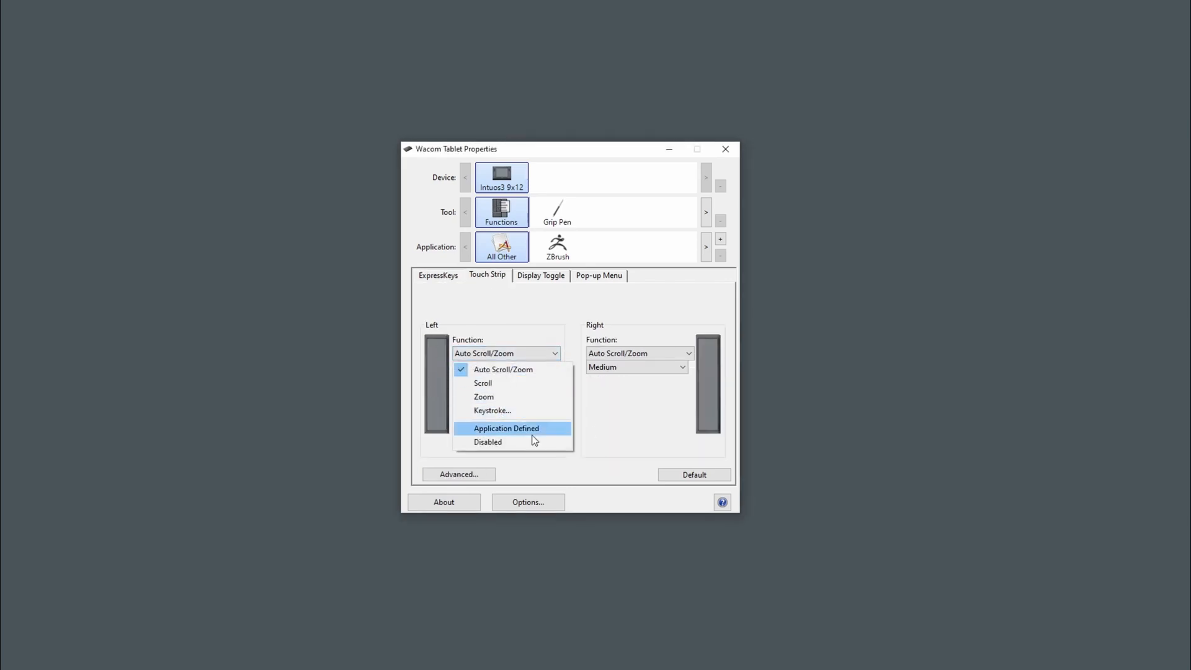
click(491, 410)
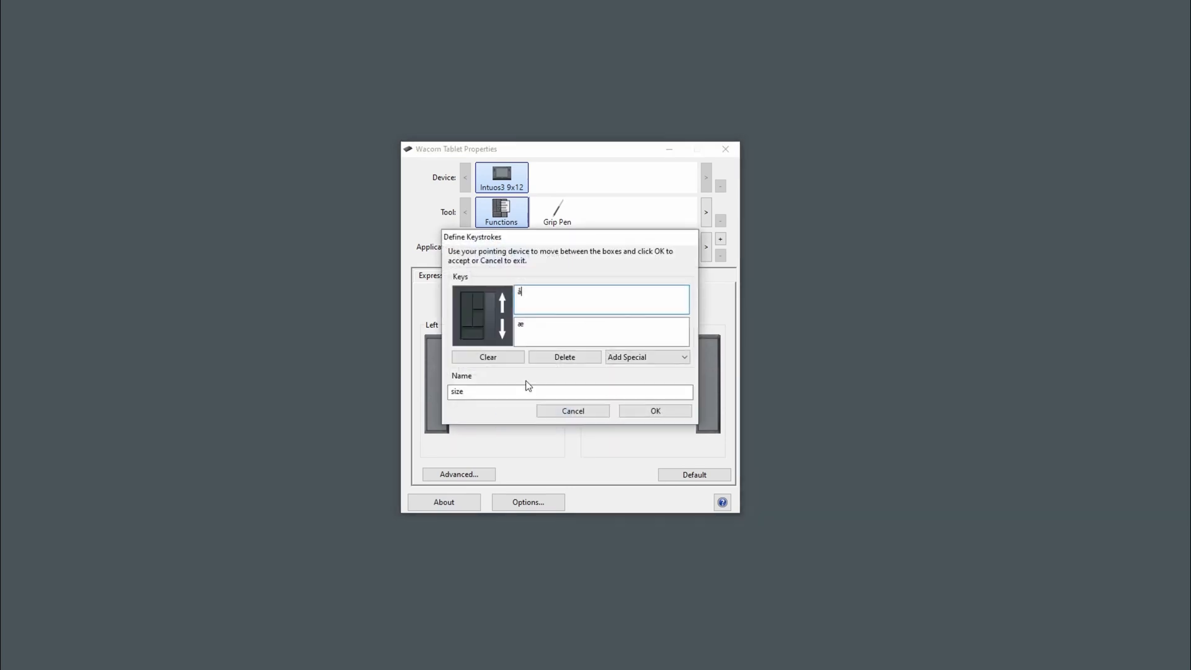
click(487, 357)
text(P)
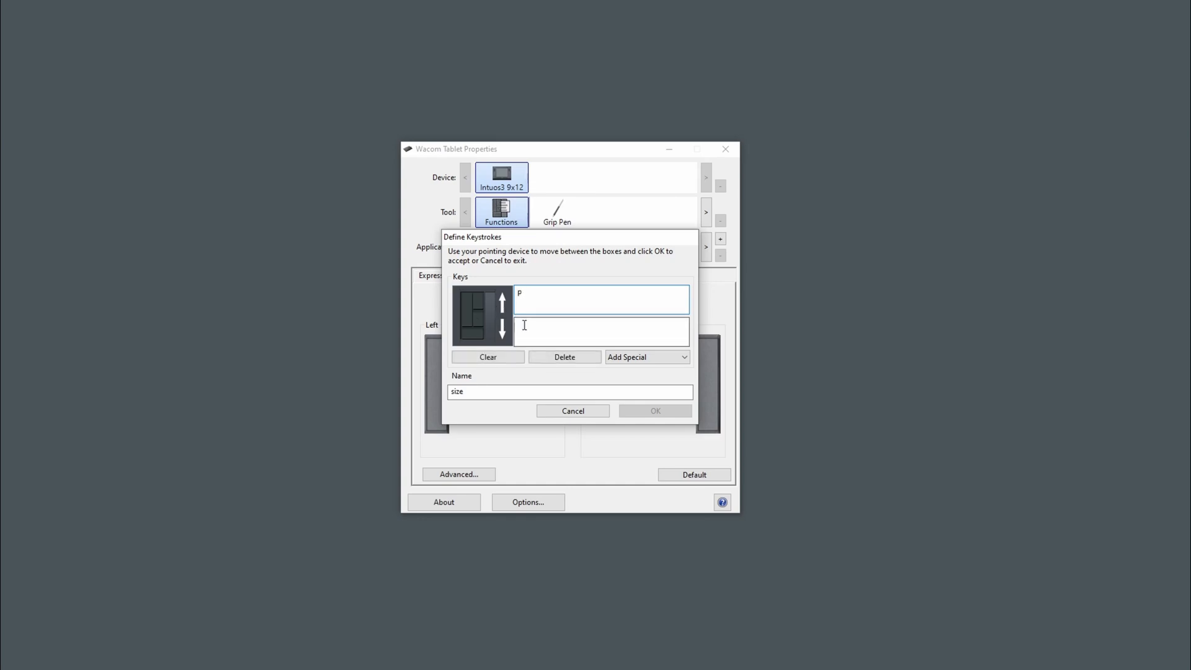
text(o)
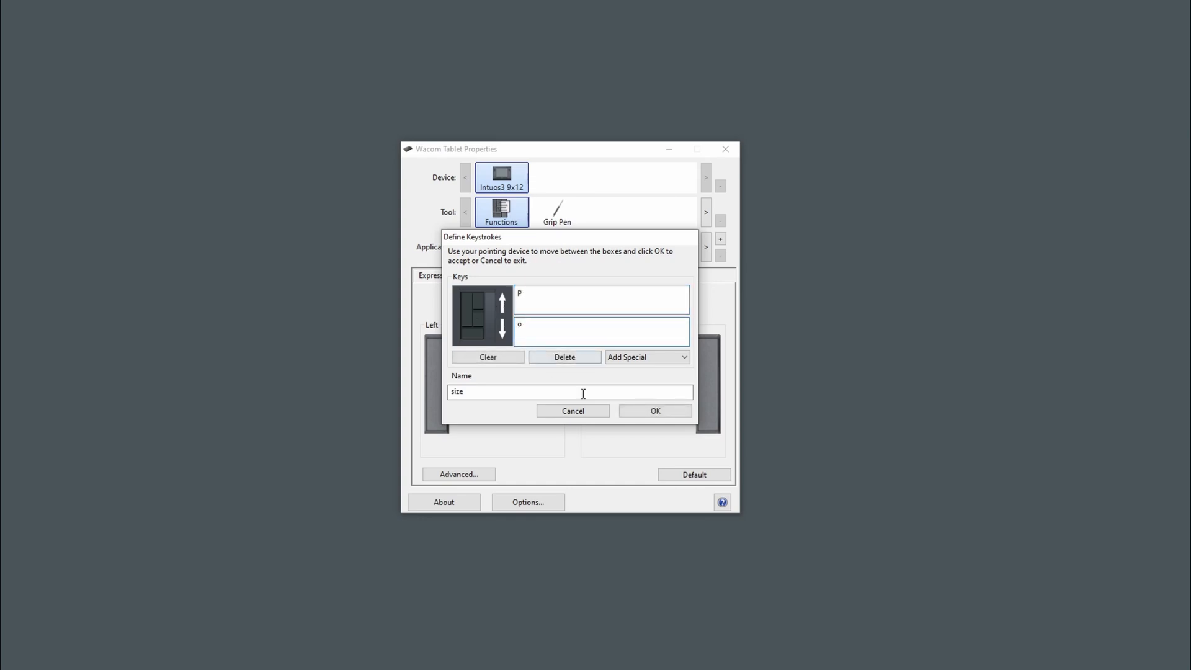
click(654, 410)
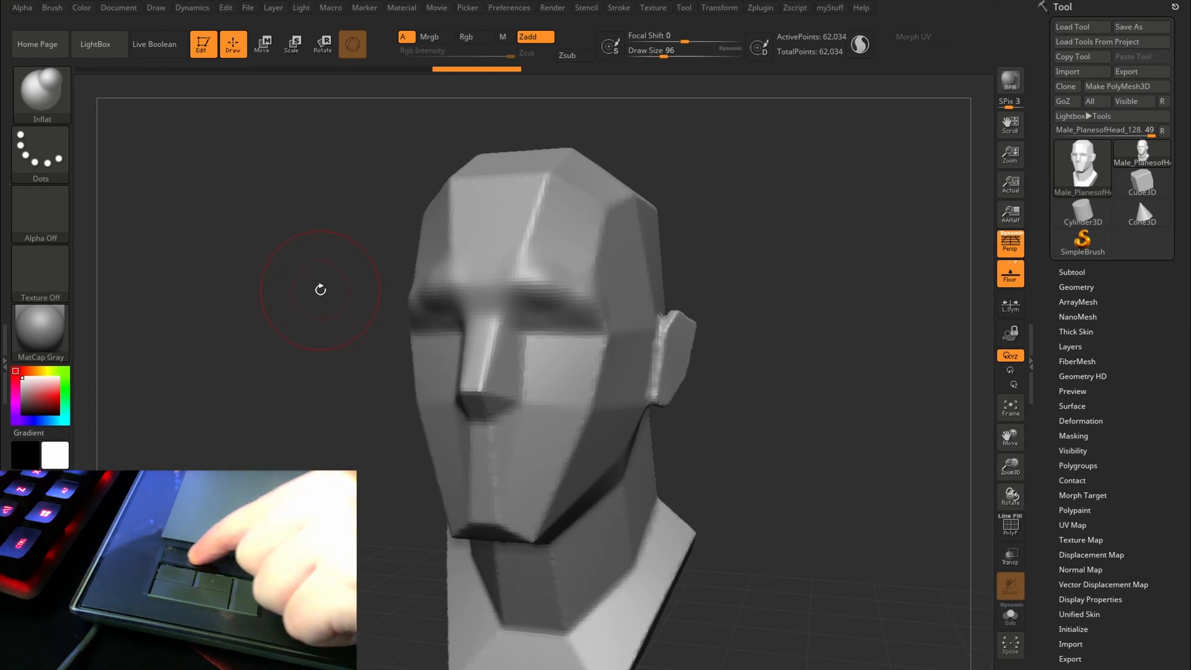
- Stroke the left touch strip to shrink ZBrush's draw size from 96 to 60
drag(699, 50, 676, 50)
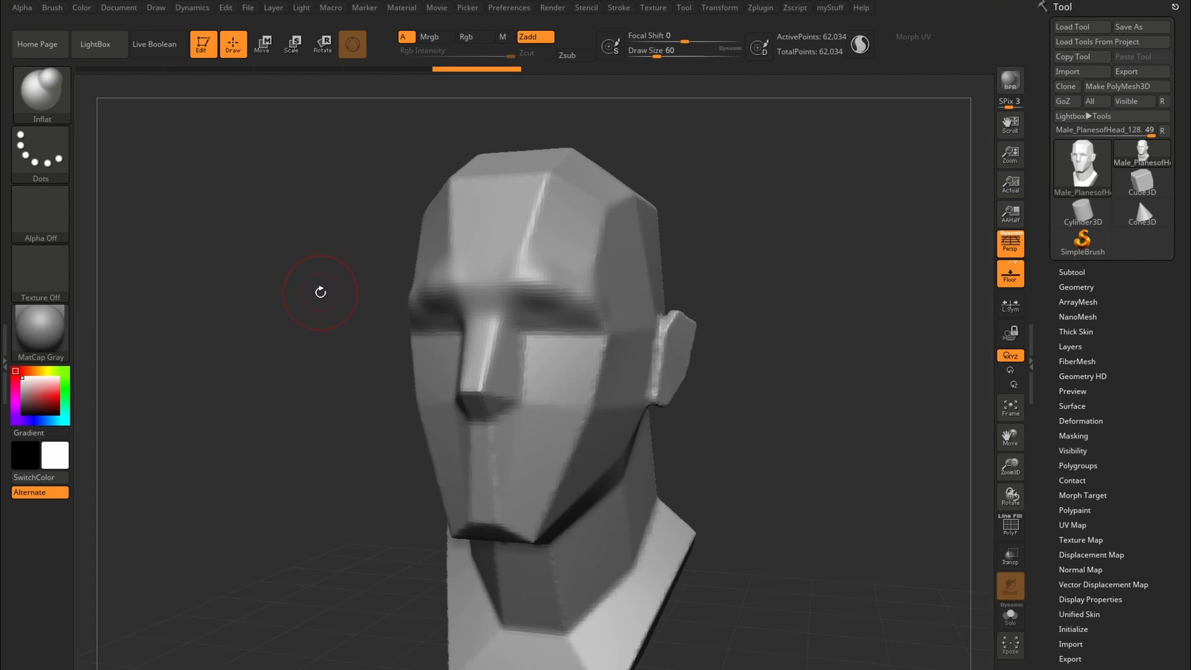
mouse_move(317, 295)
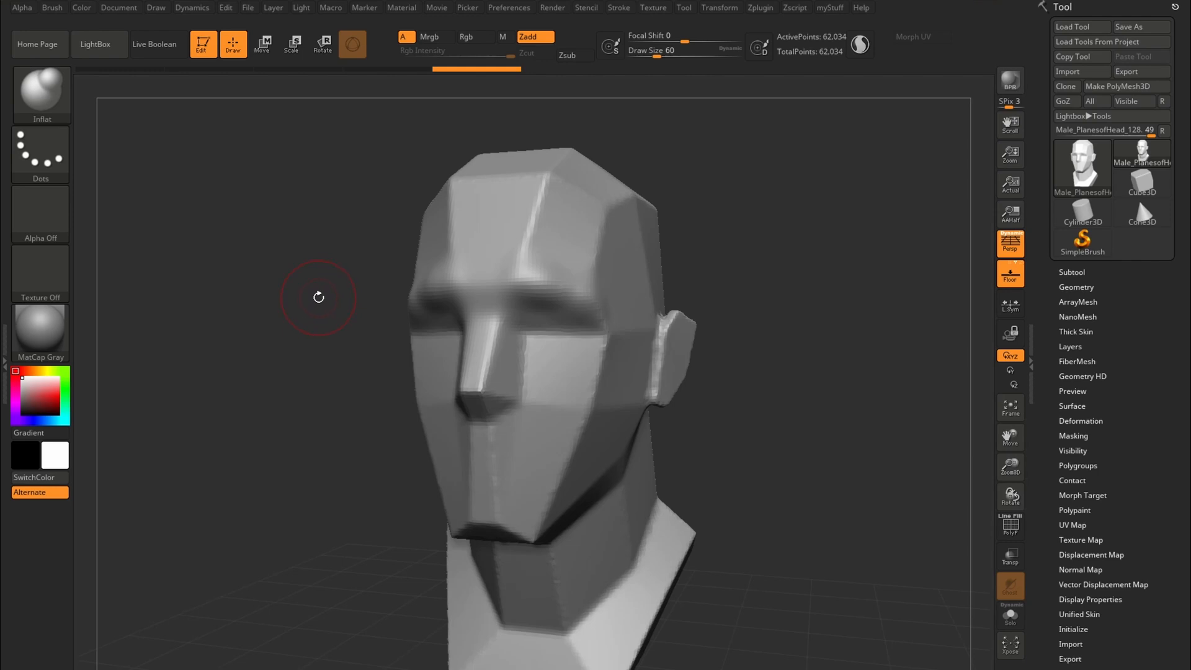
mouse_move(332, 287)
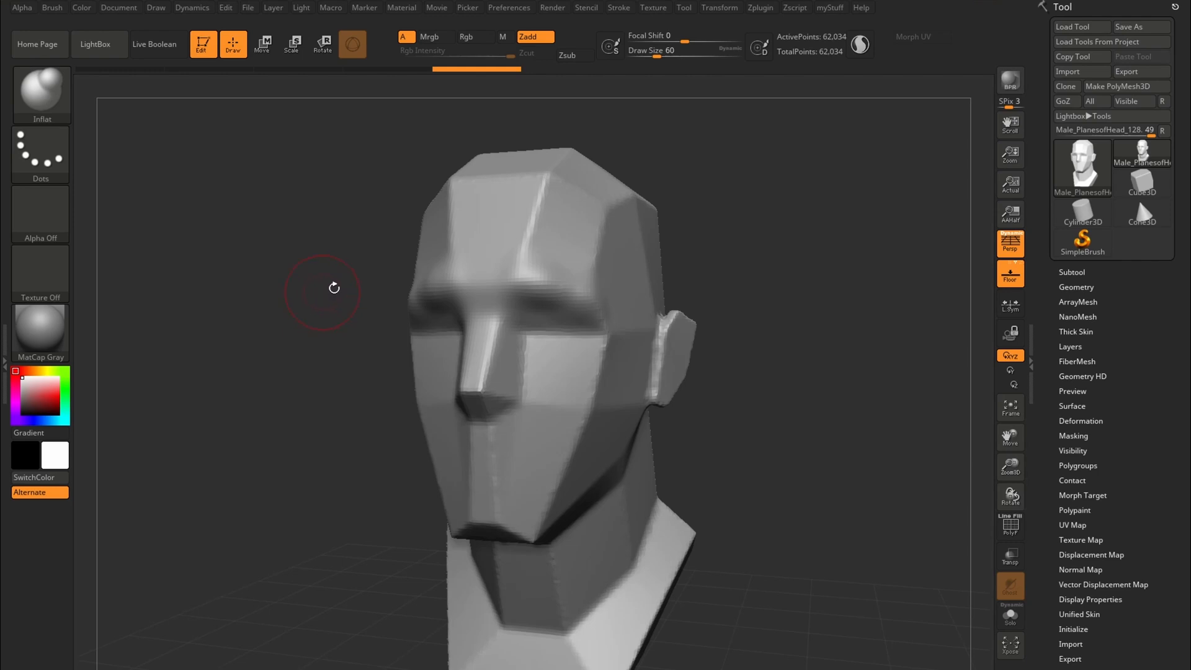
mouse_move(725, 186)
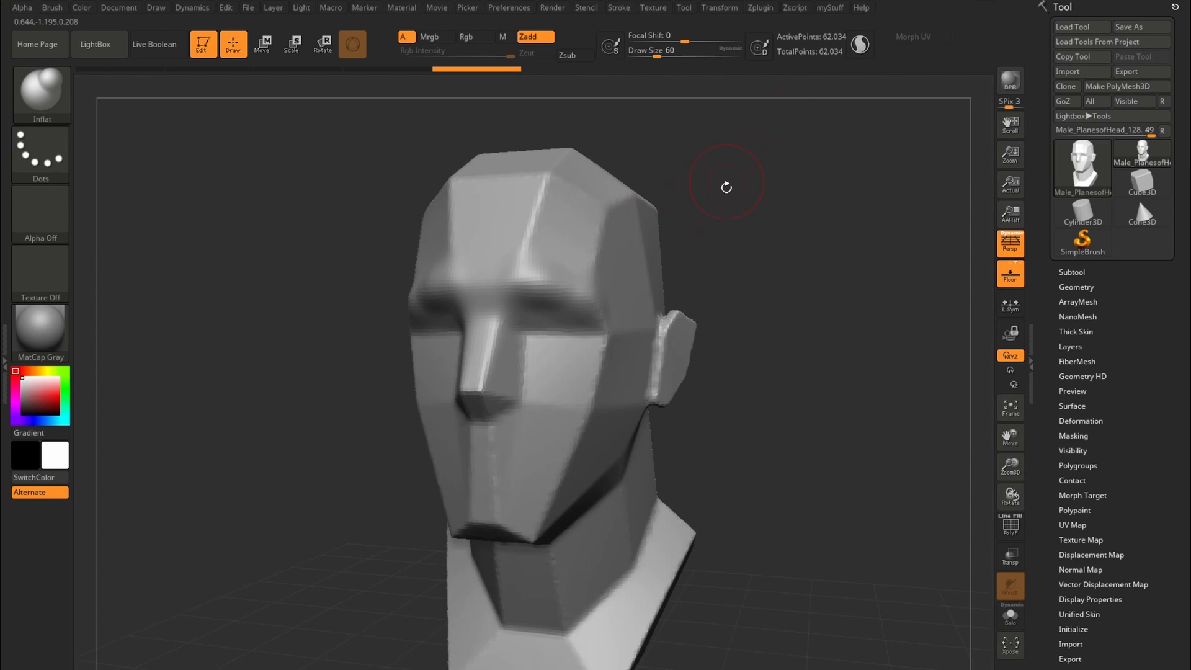
mouse_move(586, 242)
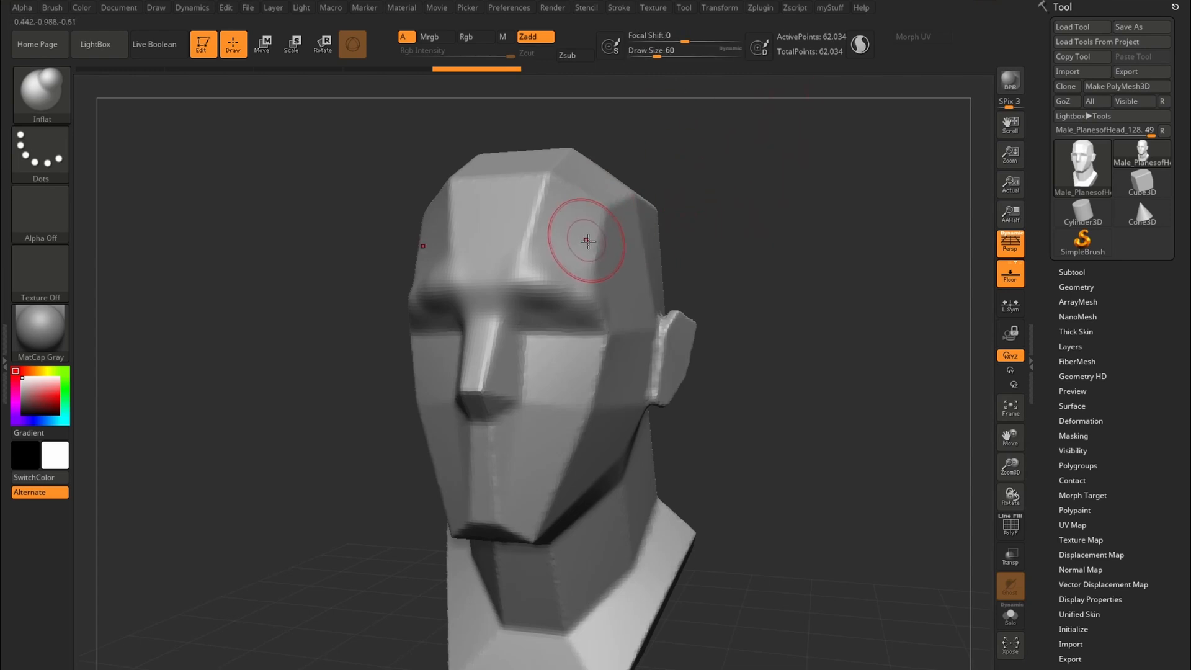